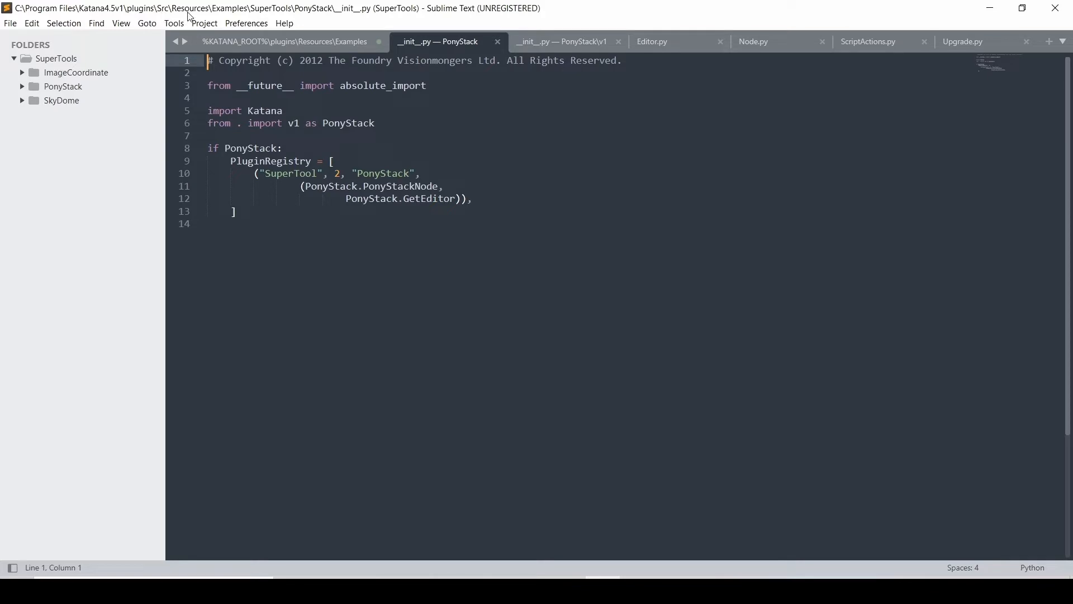
{"action": "mouse_move", "coordinate": [240, 15]}
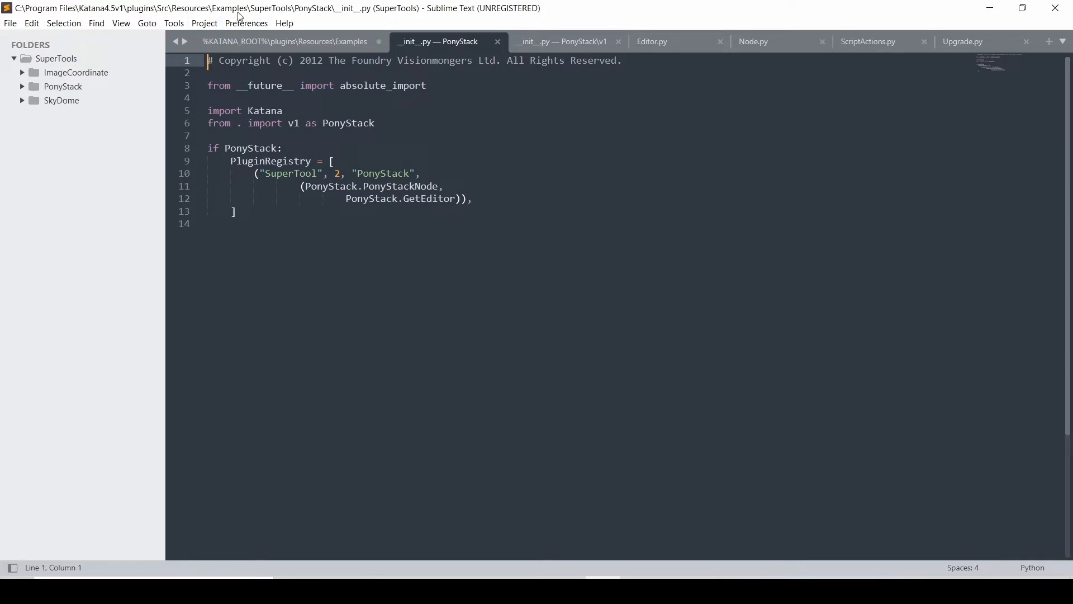
{"action": "mouse_move", "coordinate": [24, 8]}
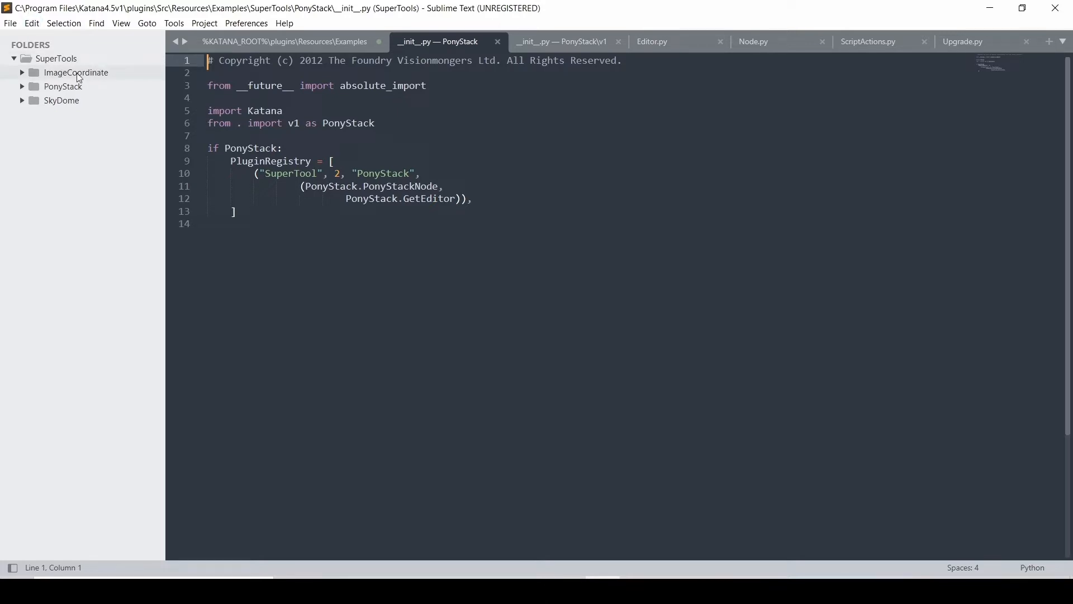
{"action": "mouse_move", "coordinate": [90, 127]}
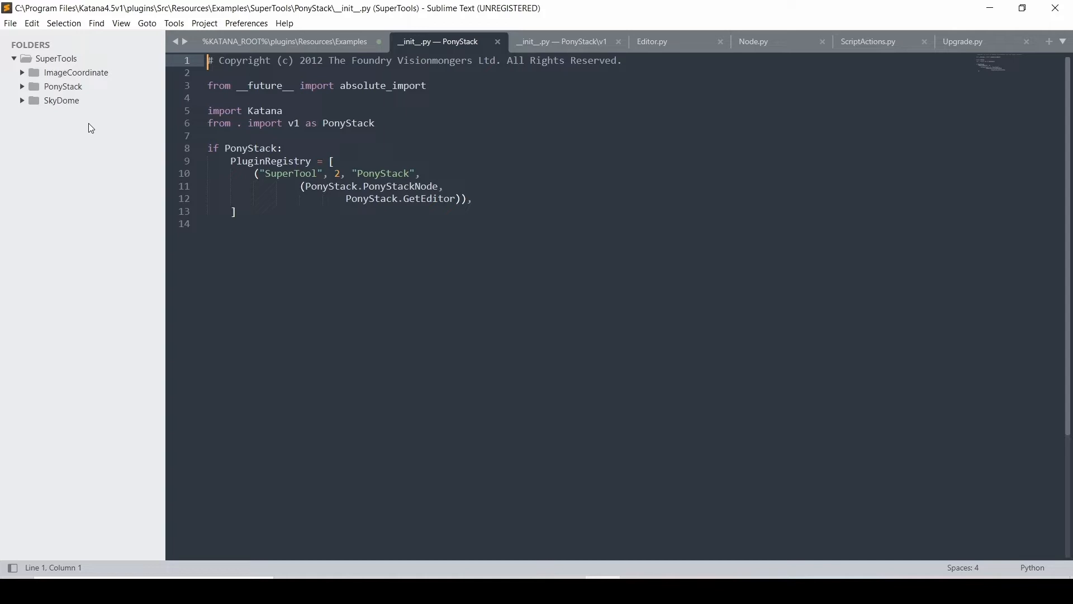
{"action": "mouse_move", "coordinate": [75, 73]}
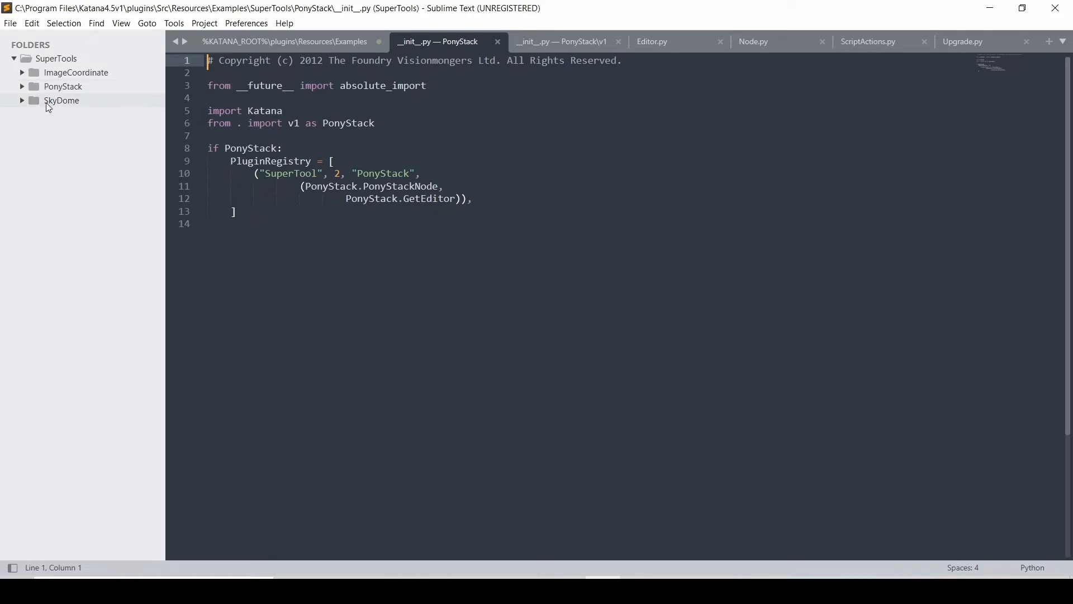
{"action": "mouse_move", "coordinate": [87, 106]}
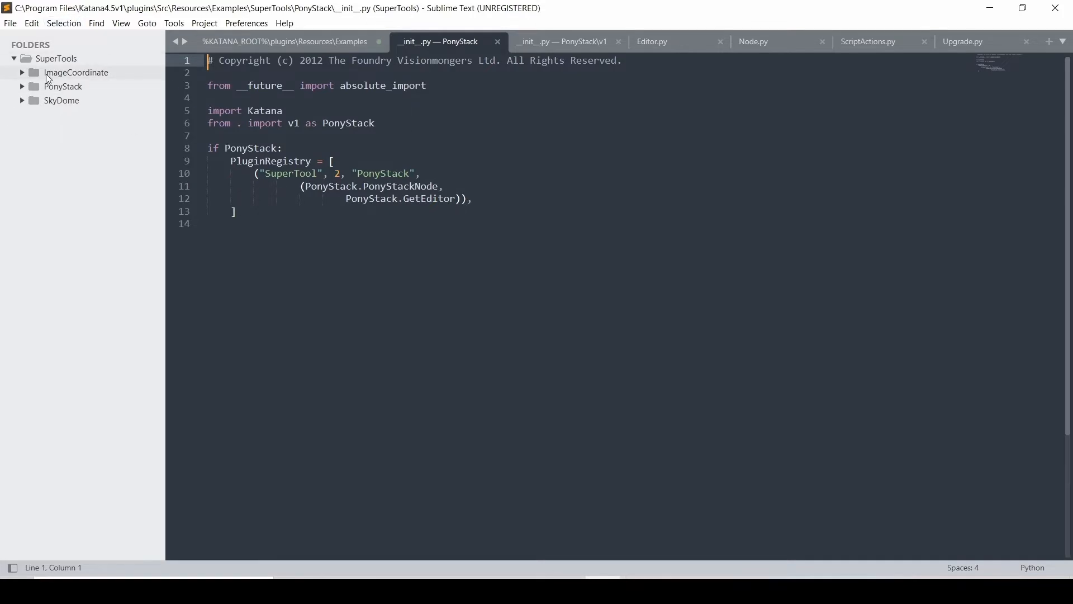
Switch to the buffer holding the %KATANA_ROOT%\plugins\Resources\Examples path.
{"action": "left_click", "coordinate": [288, 41]}
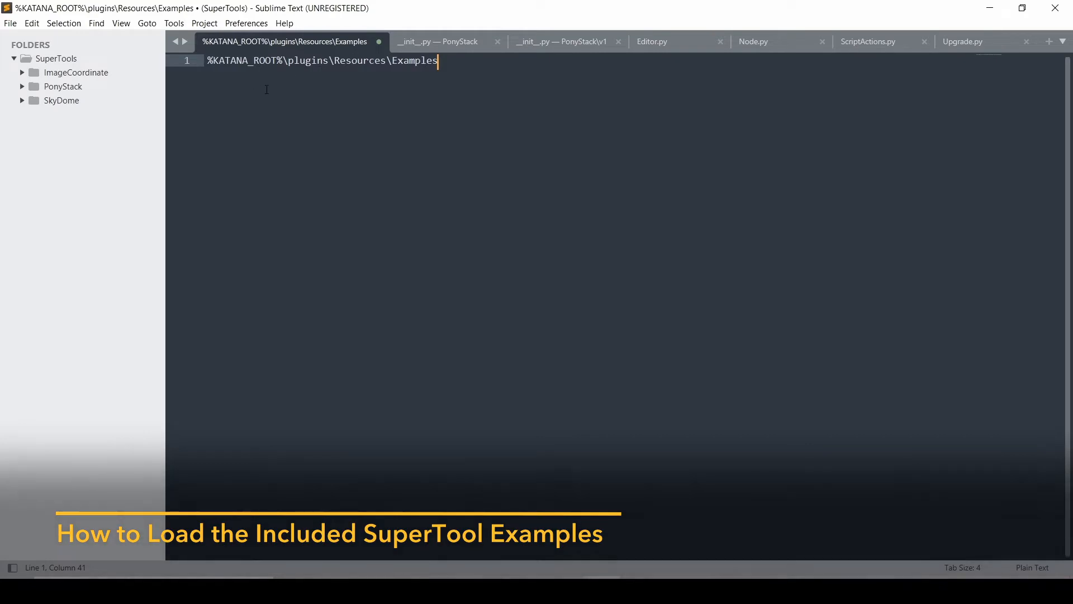
{"action": "mouse_move", "coordinate": [276, 102]}
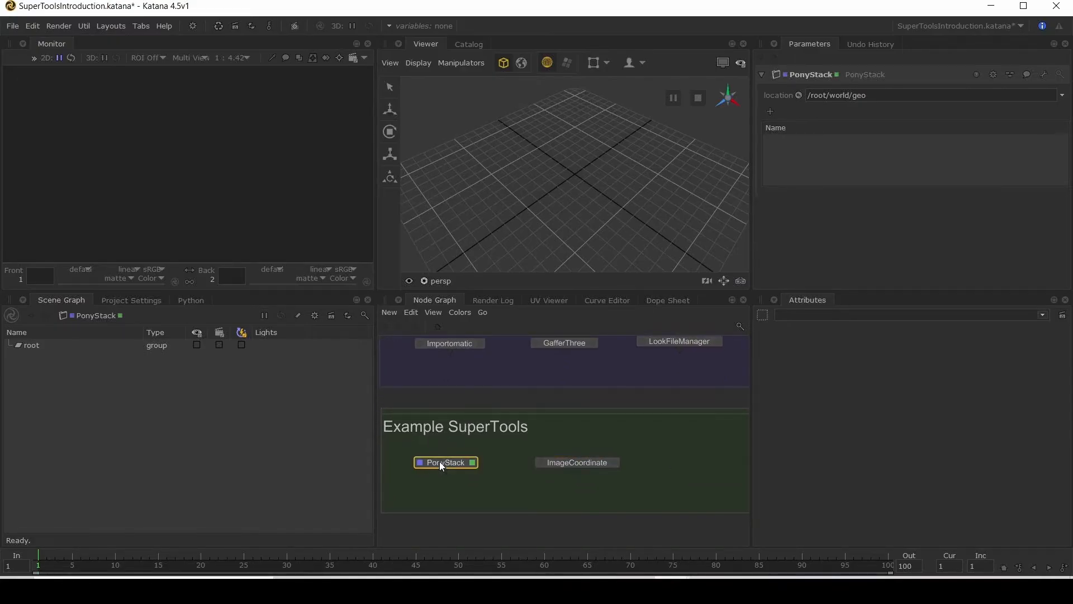
Add a first pony to the PonyStack node and frame it in the viewer via the scene graph.
{"action": "left_click", "coordinate": [577, 462]}
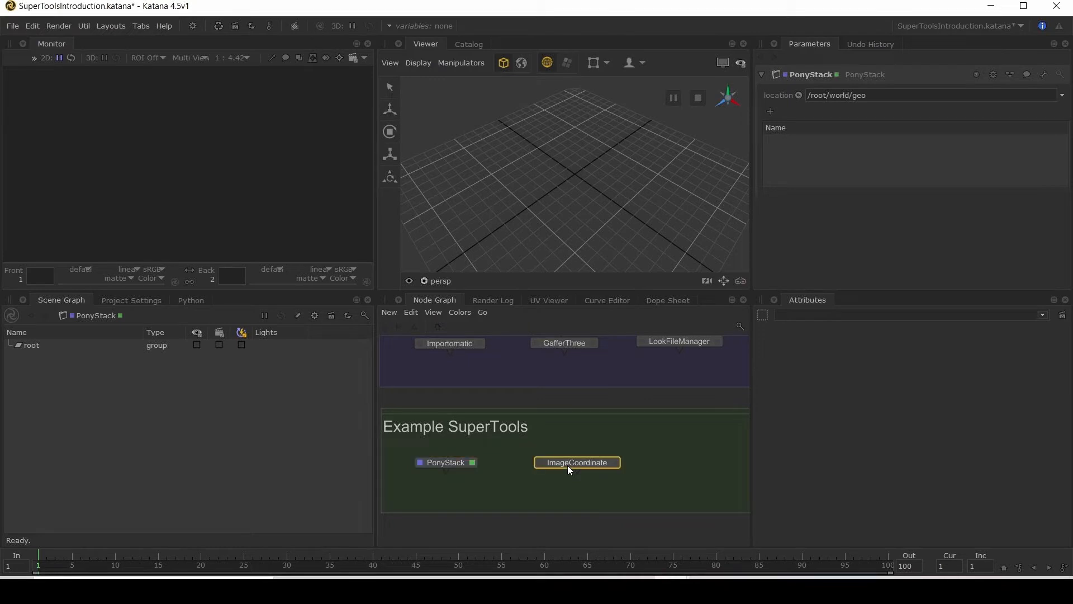
{"action": "left_click", "coordinate": [576, 462]}
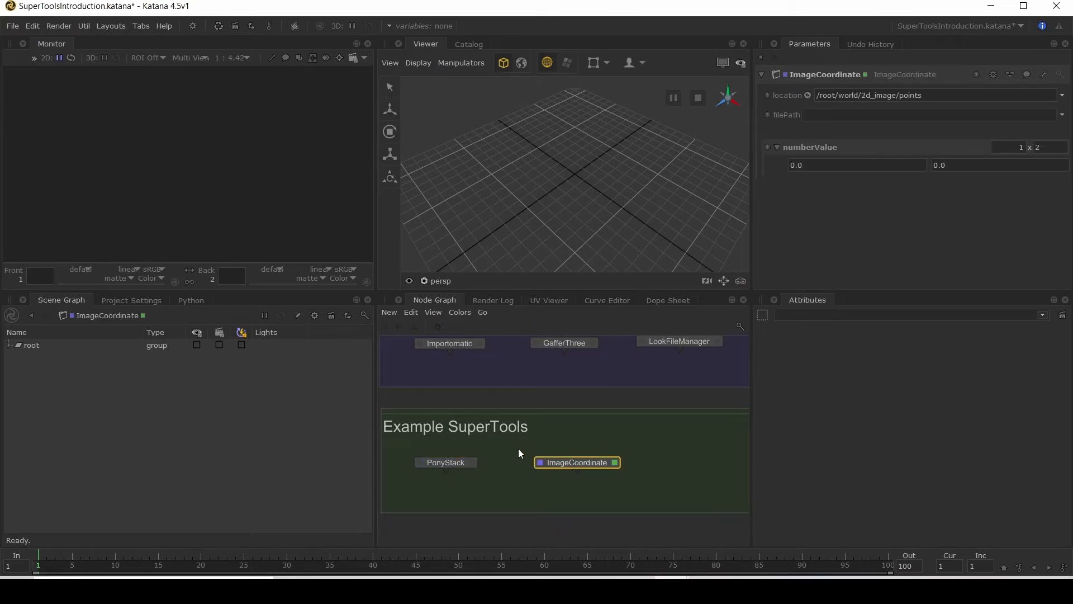
{"action": "scroll", "scroll_direction": "down", "scroll_amount": 3}
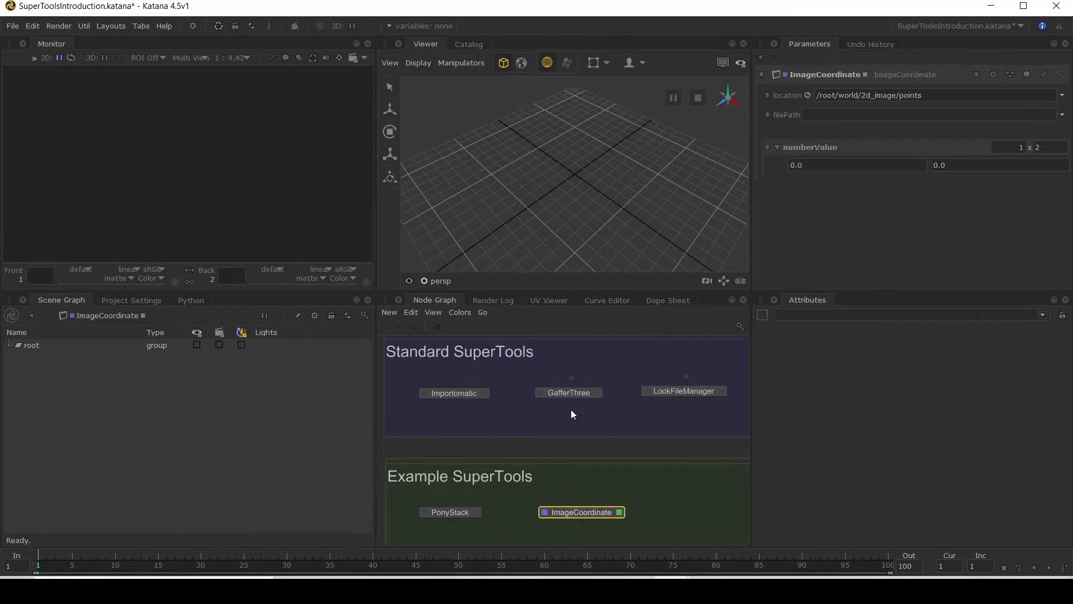
{"action": "mouse_move", "coordinate": [565, 400]}
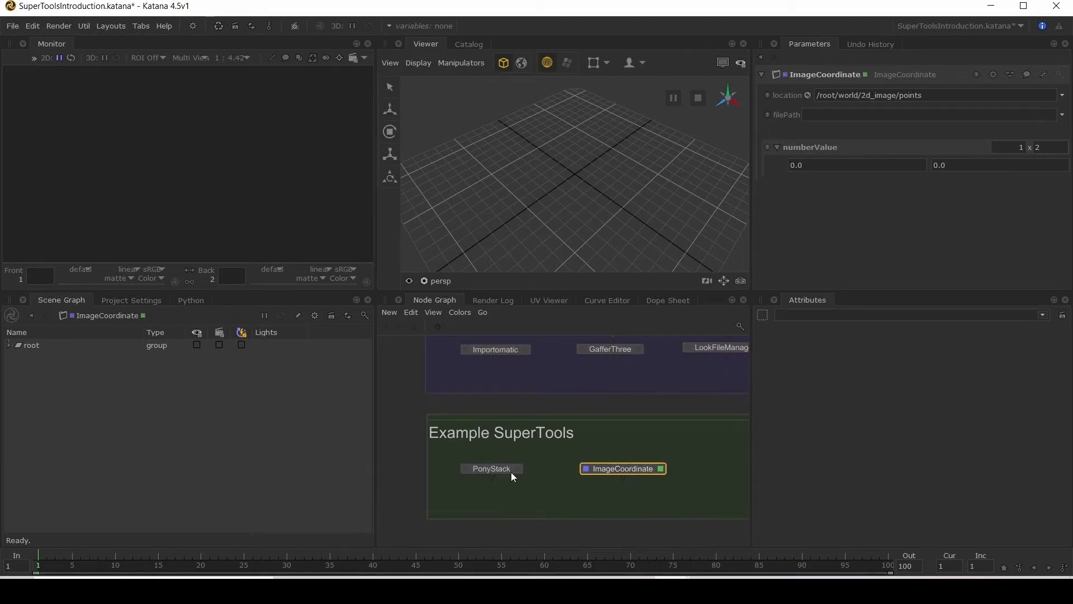
{"action": "left_click", "coordinate": [491, 468]}
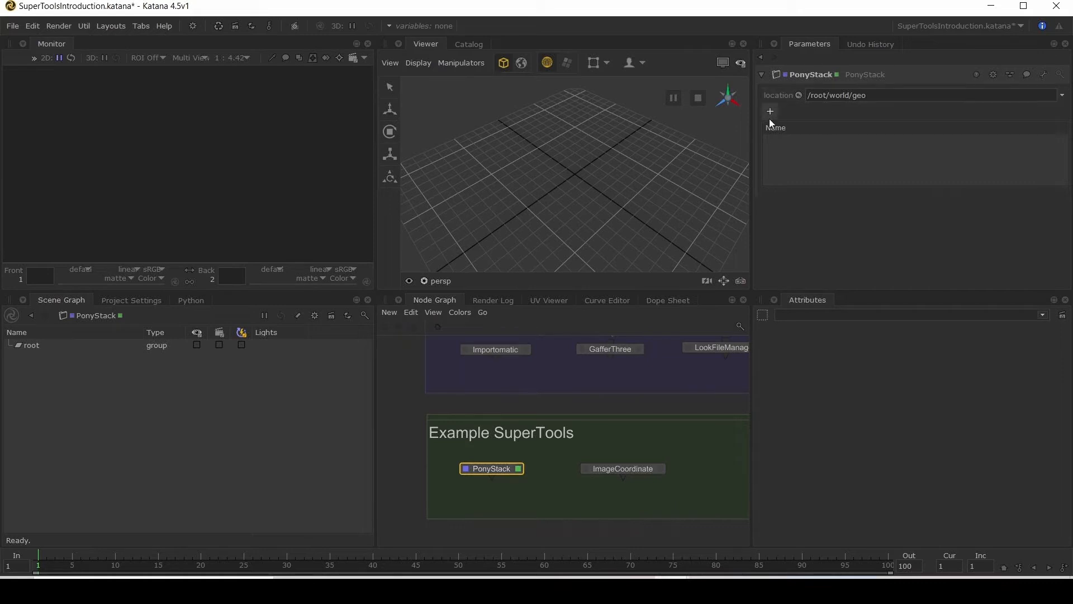
{"action": "mouse_move", "coordinate": [887, 120]}
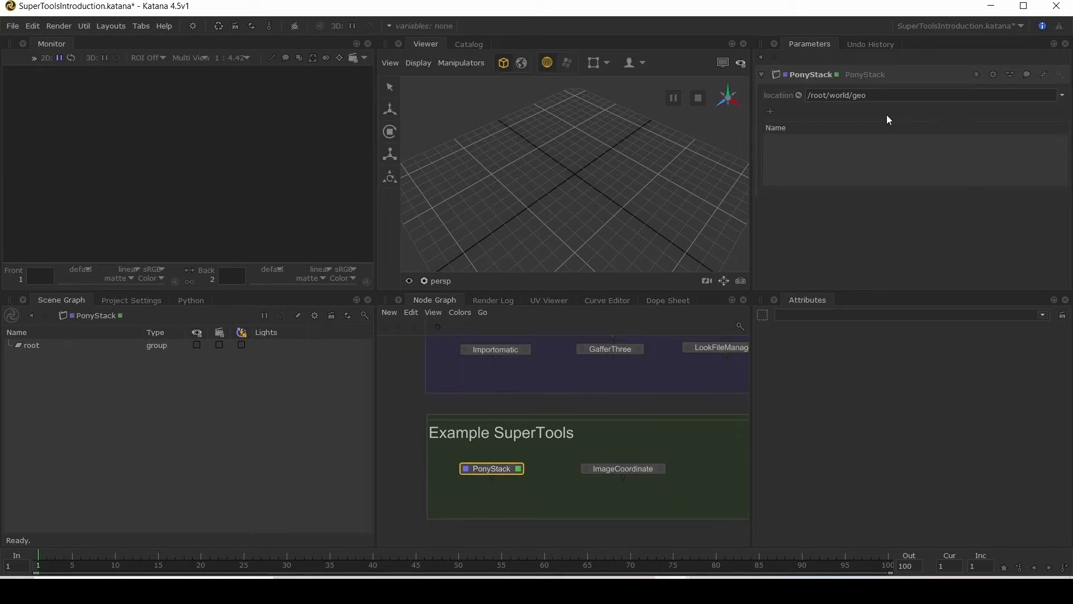
{"action": "left_click", "coordinate": [769, 111]}
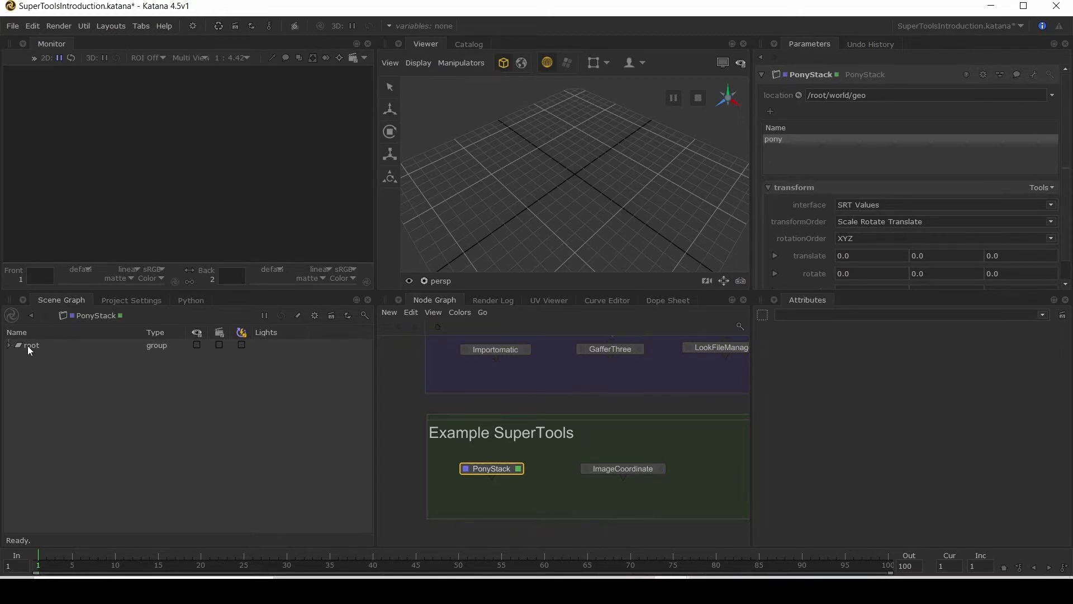
{"action": "left_click", "coordinate": [10, 344]}
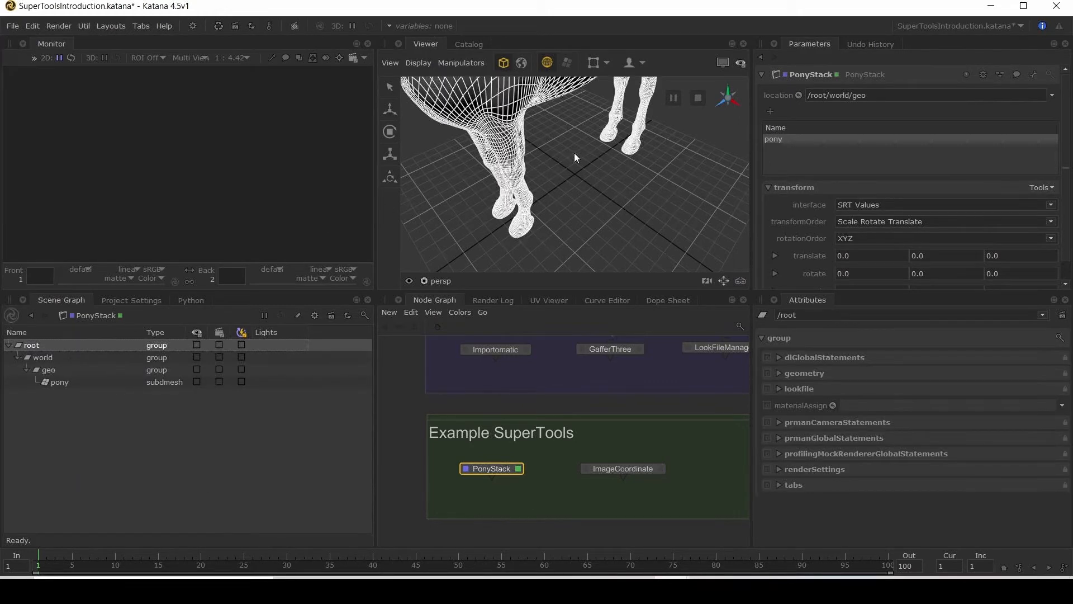
{"action": "left_click_drag", "start_coordinate": [575, 157], "coordinate": [603, 193]}
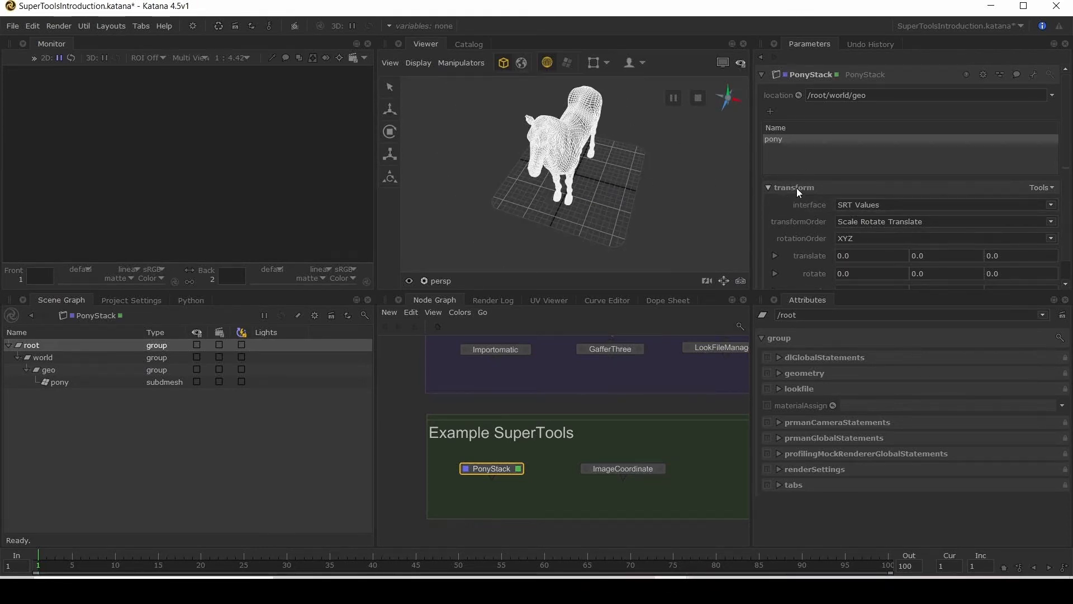
{"action": "mouse_move", "coordinate": [769, 111]}
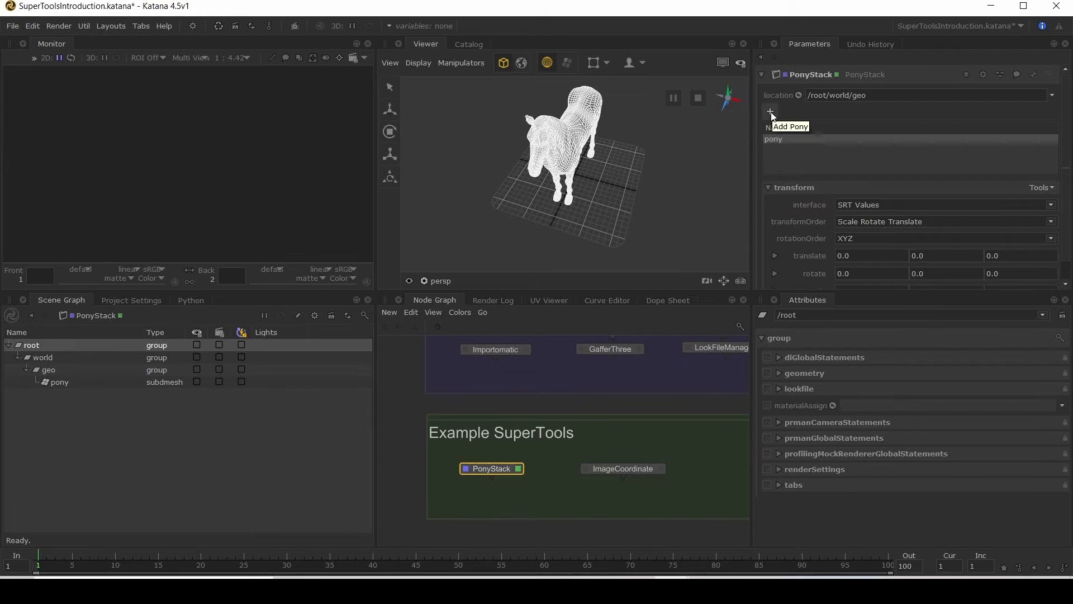
Add a second pony and move pony1 ten units along x.
{"action": "left_click", "coordinate": [770, 112]}
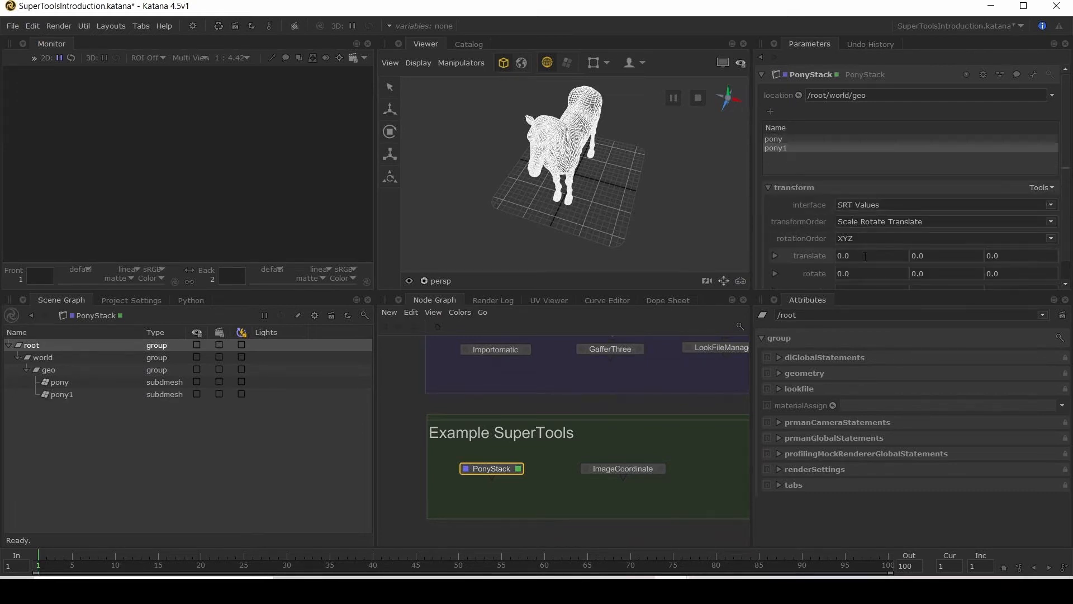
{"action": "type", "text": "10"}
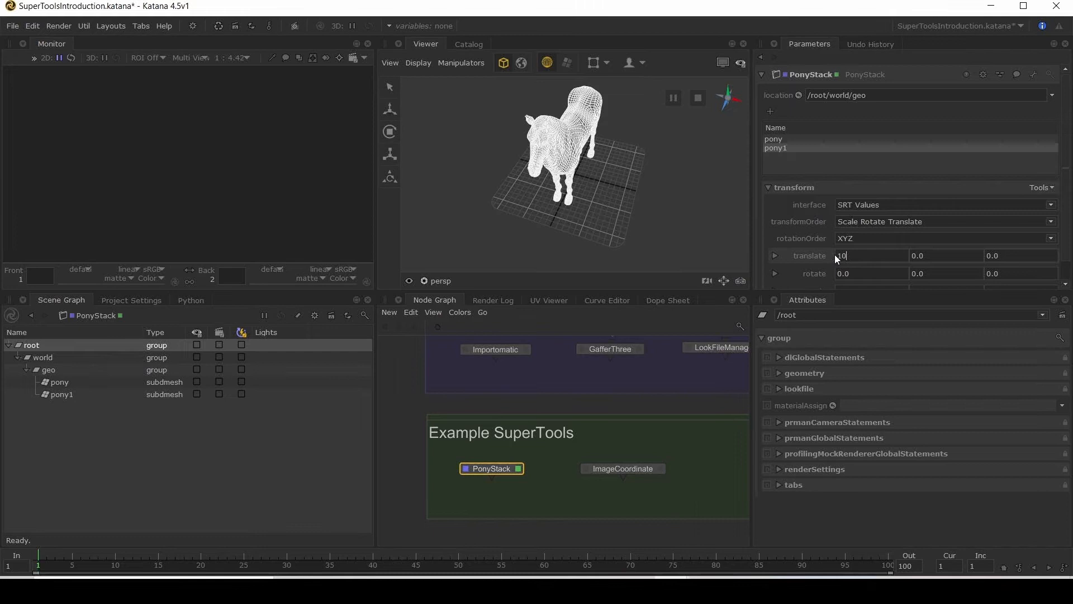
{"action": "key", "text": "Return"}
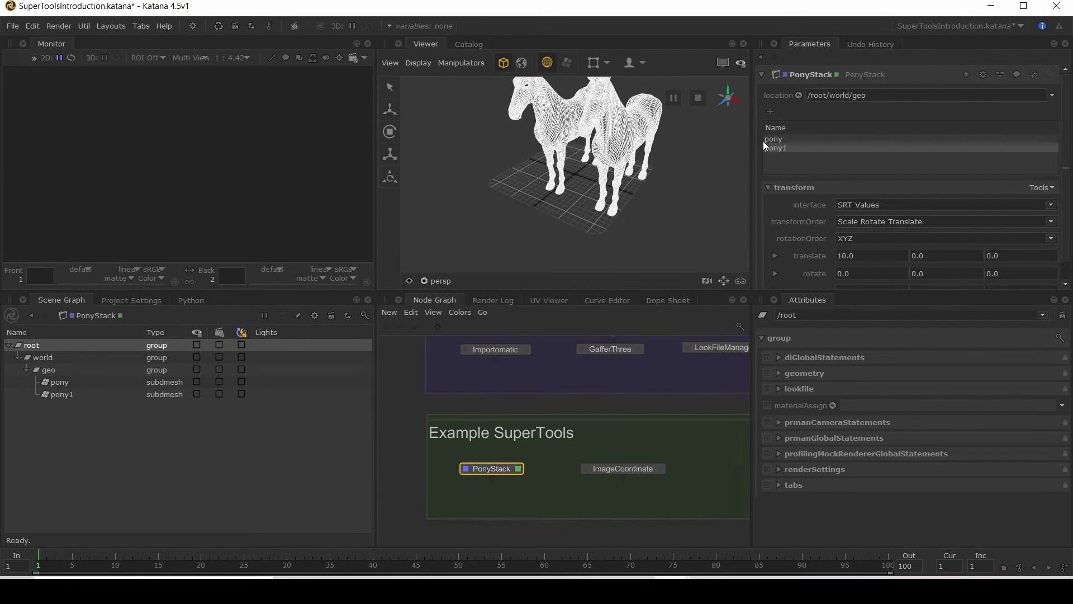
{"action": "left_click", "coordinate": [60, 381]}
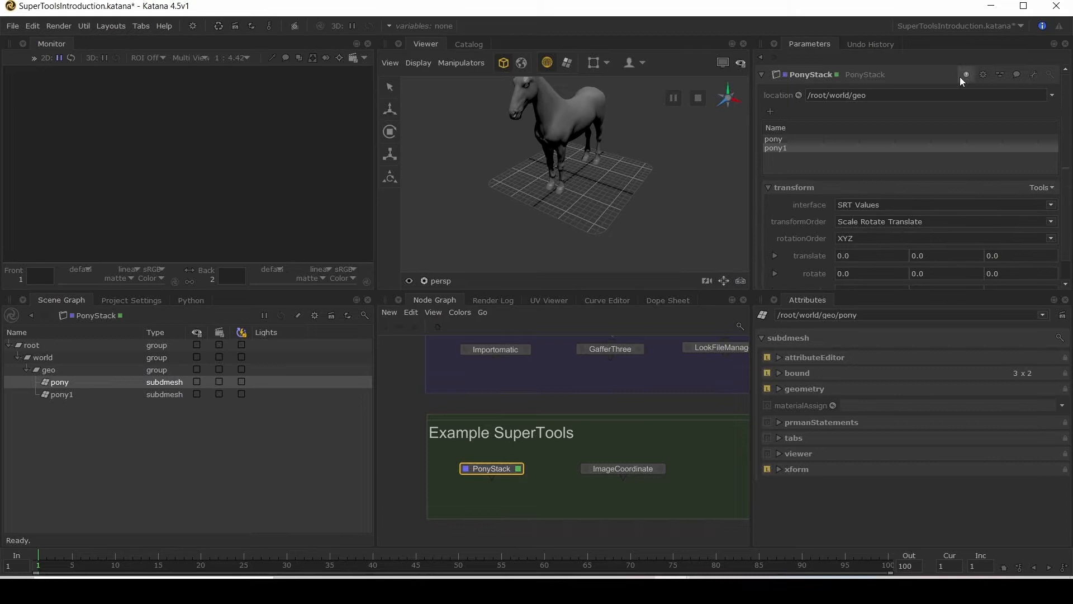
{"action": "left_click", "coordinate": [1033, 75]}
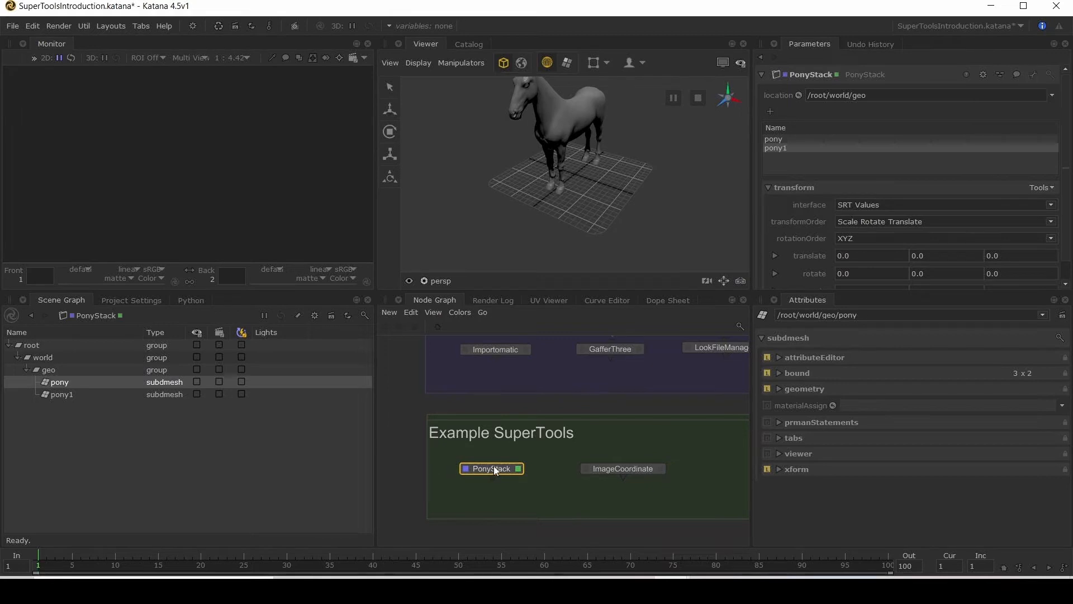
Add a third pony, pony2, from the node's right-click action list and select it.
{"action": "right_click", "coordinate": [491, 469]}
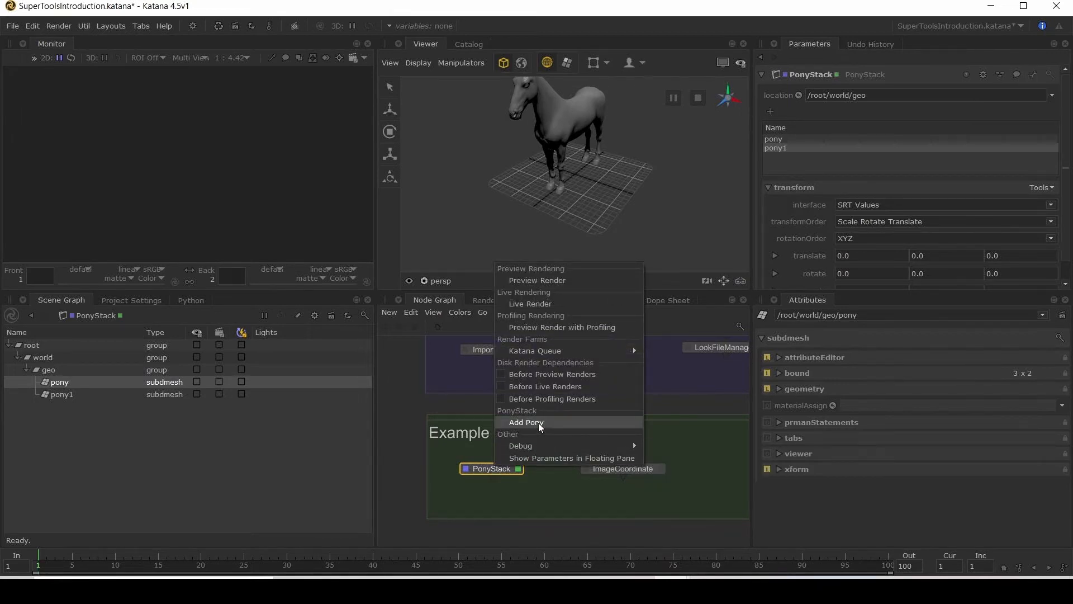
{"action": "left_click", "coordinate": [526, 422]}
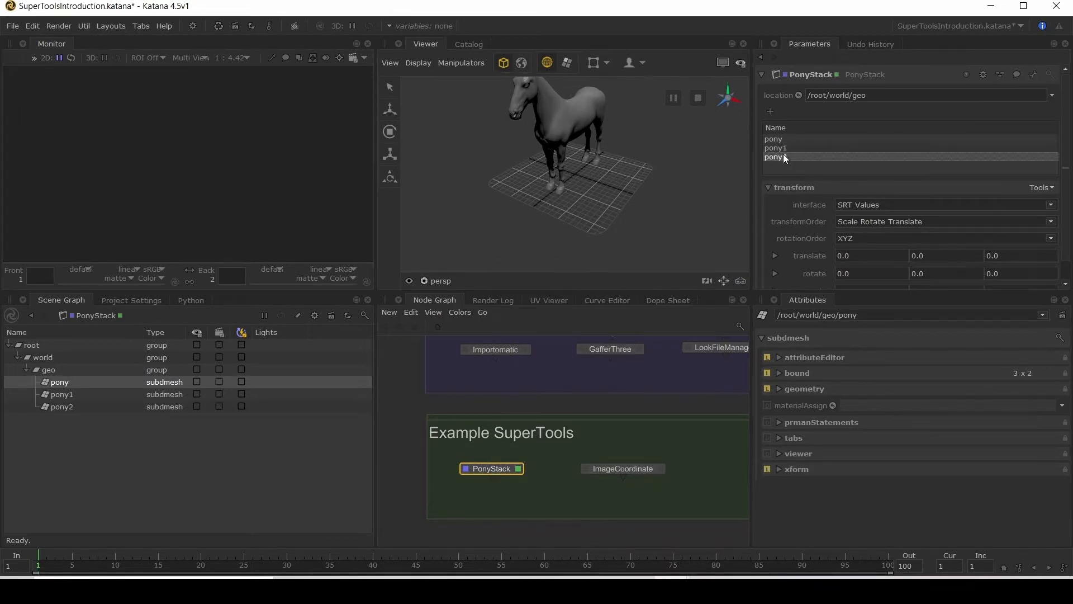
{"action": "left_click", "coordinate": [775, 148]}
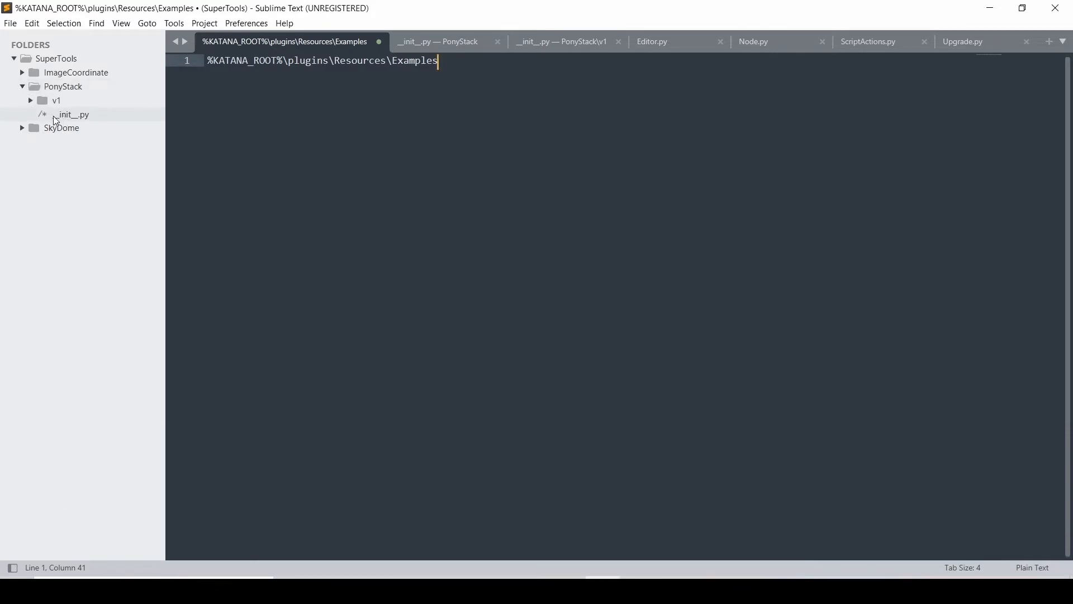
Show PonyStack's package __init__.py, then the v1 folder's __init__.py with its GetEditor function.
{"action": "left_click", "coordinate": [437, 41]}
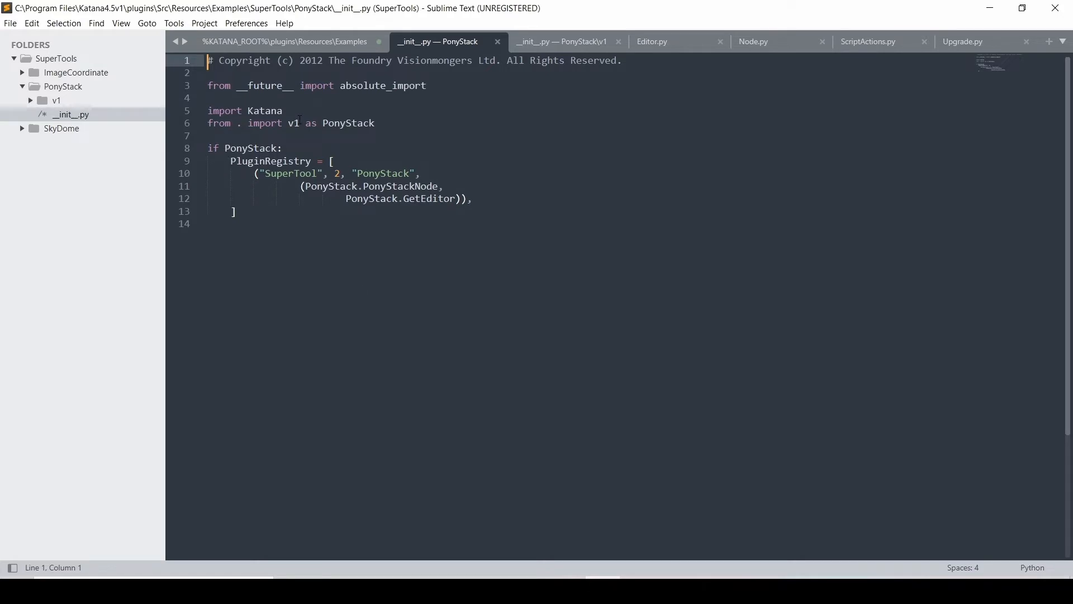
{"action": "left_click", "coordinate": [31, 101]}
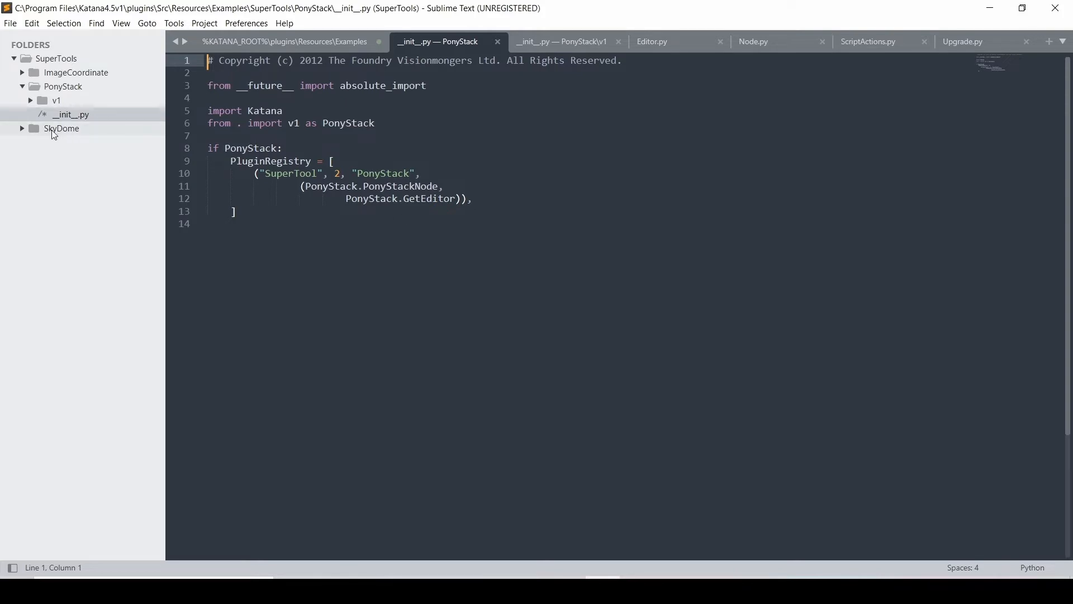
{"action": "left_click", "coordinate": [56, 100]}
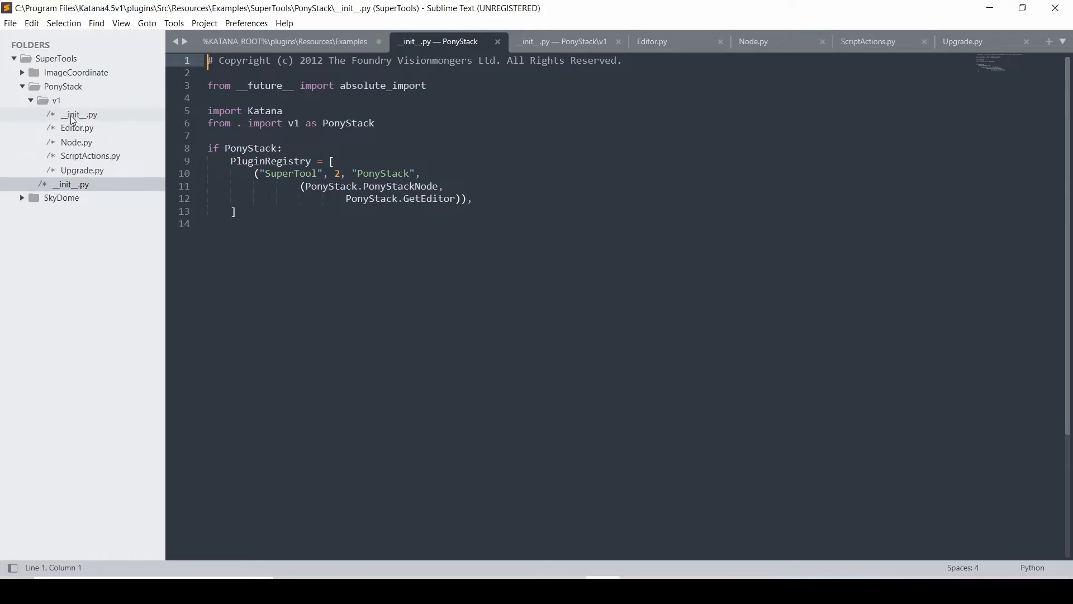
{"action": "left_click", "coordinate": [561, 42]}
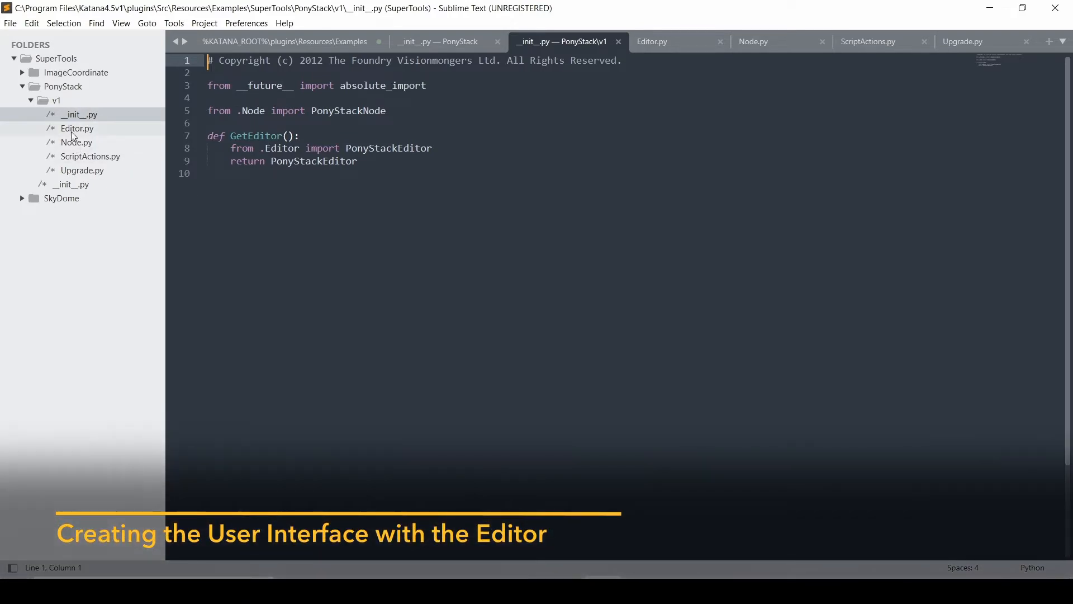
Read Editor.py down to the PonyStackActionDelegate class and its RegisterActionDelegate call.
{"action": "left_click", "coordinate": [652, 42]}
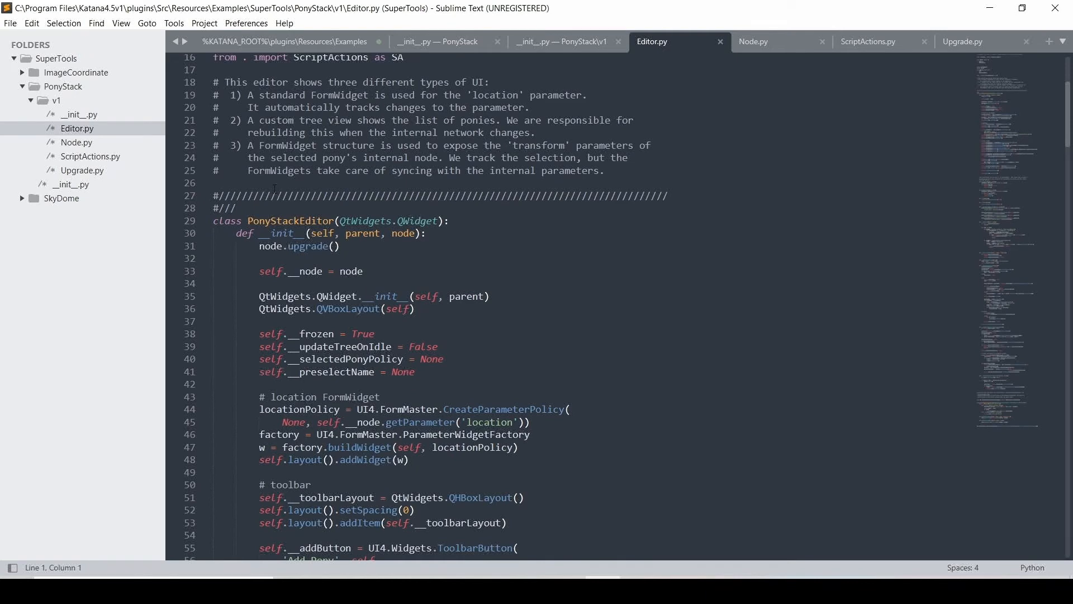
{"action": "scroll", "scroll_direction": "down", "scroll_amount": 3}
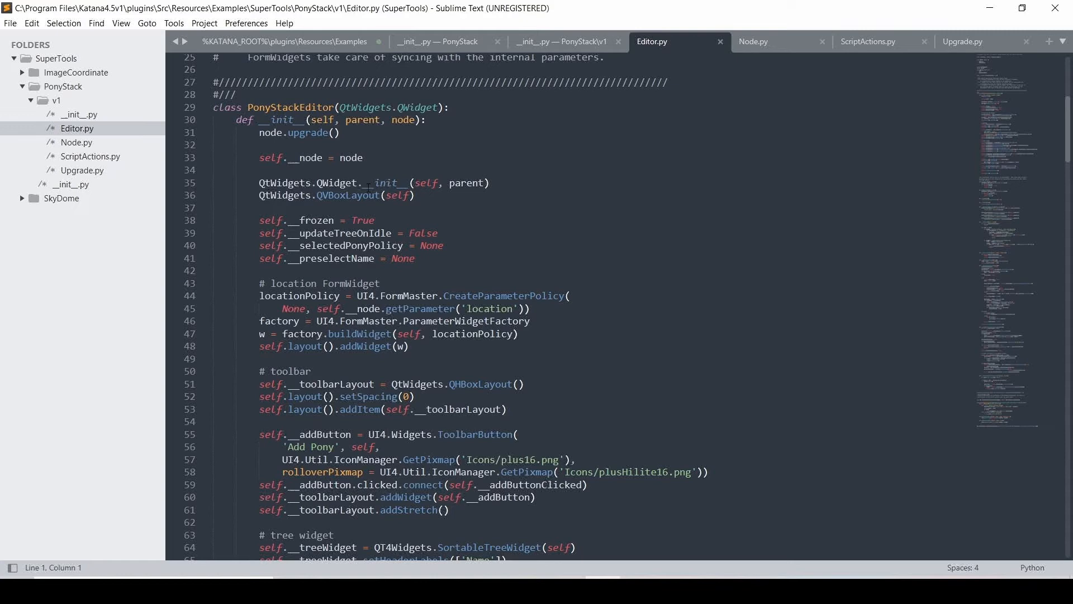
{"action": "scroll", "scroll_direction": "down", "scroll_amount": 3}
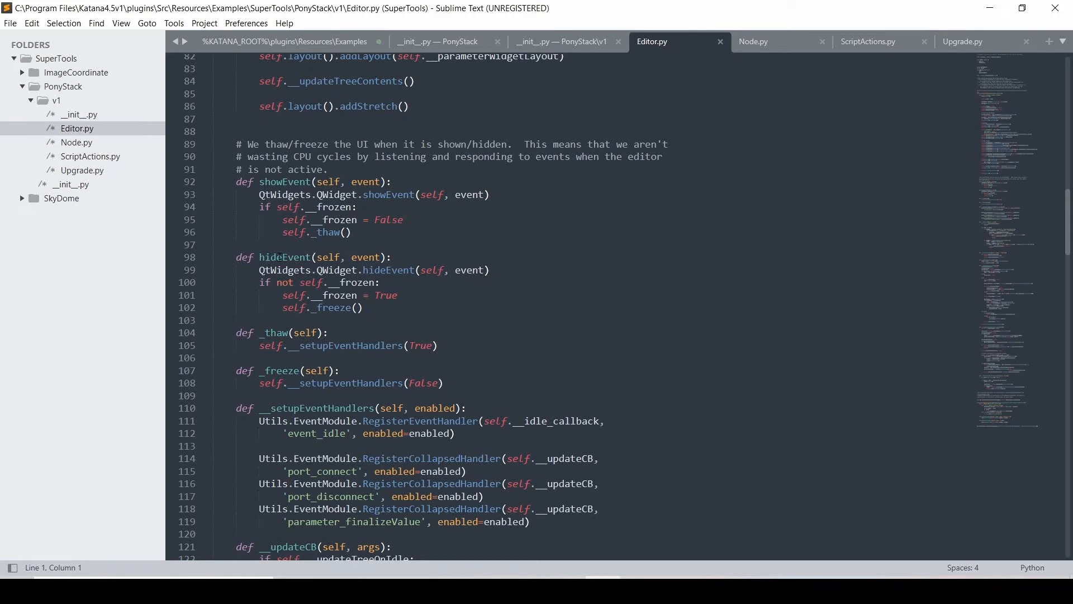
{"action": "scroll", "scroll_direction": "down", "scroll_amount": 3}
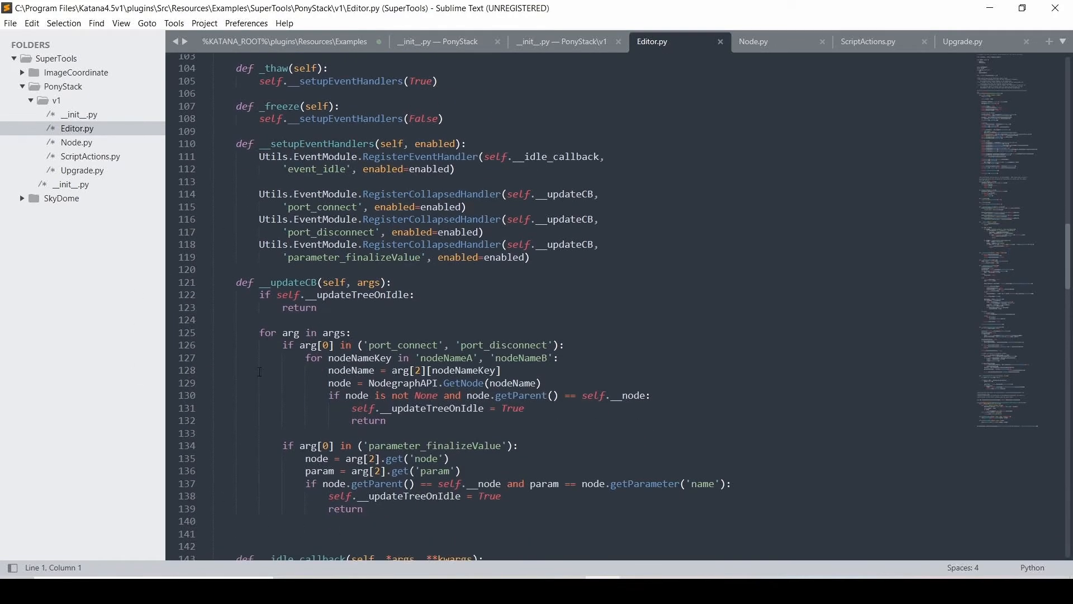
{"action": "mouse_move", "coordinate": [479, 319]}
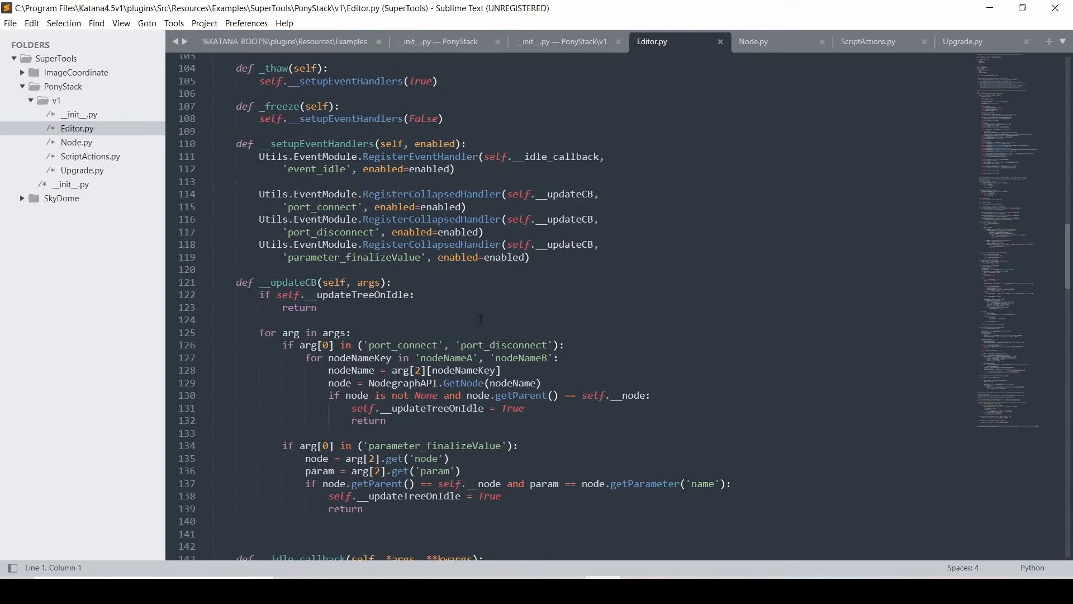
{"action": "scroll", "scroll_direction": "down", "scroll_amount": 3}
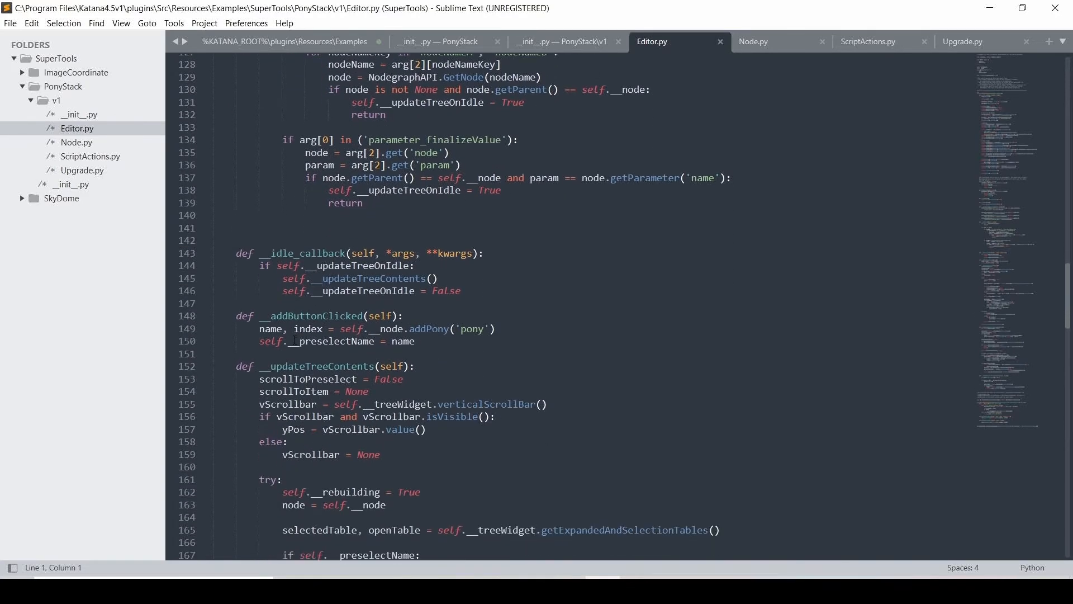
{"action": "scroll", "scroll_direction": "down", "scroll_amount": 3}
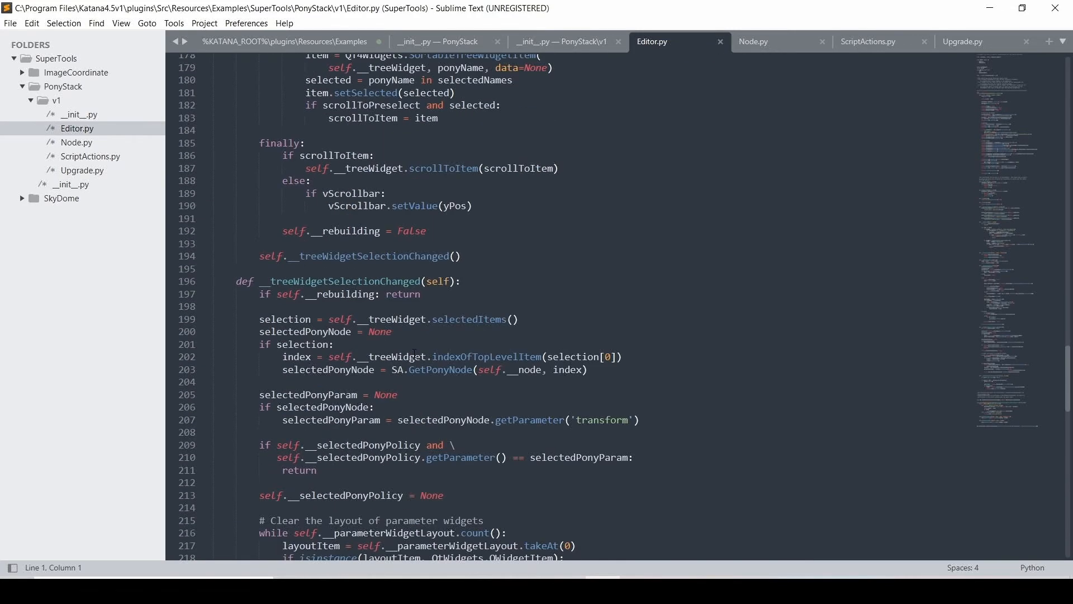
{"action": "scroll", "scroll_direction": "down", "scroll_amount": 3}
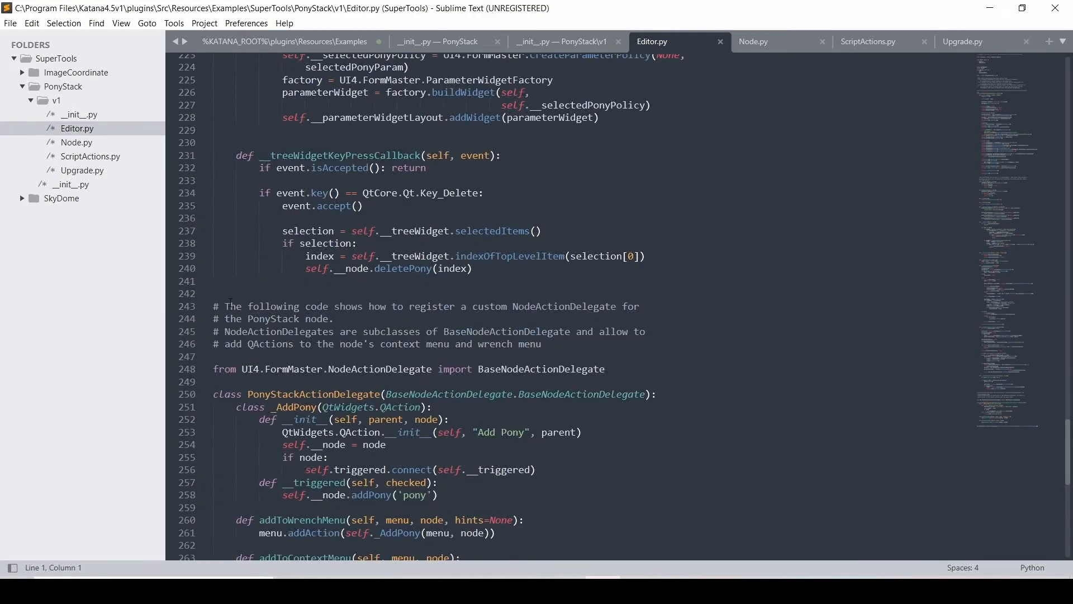
{"action": "scroll", "scroll_direction": "down", "scroll_amount": 3}
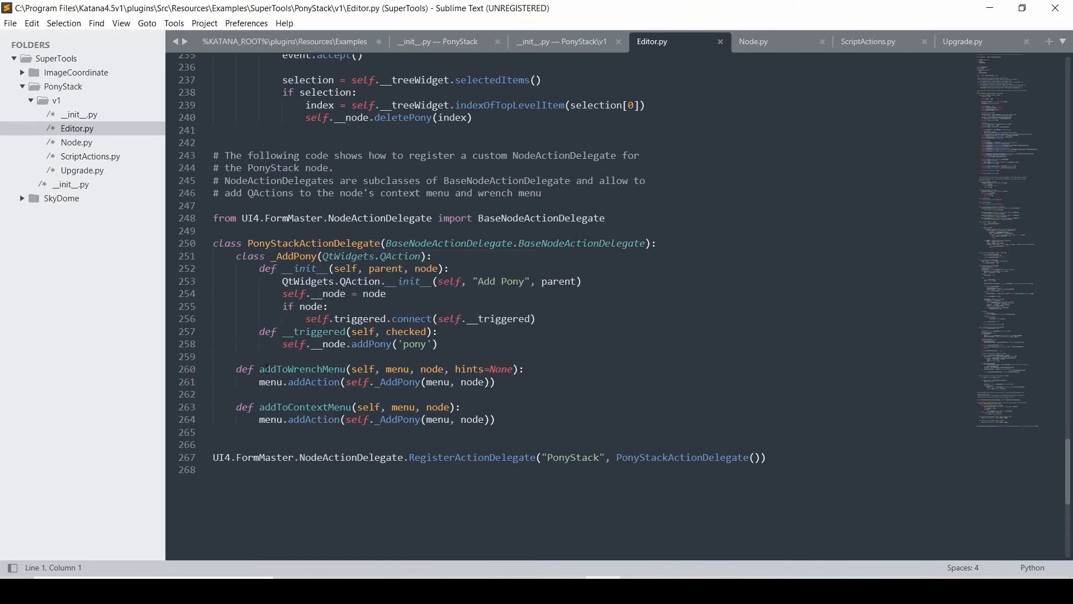
{"action": "mouse_move", "coordinate": [211, 379]}
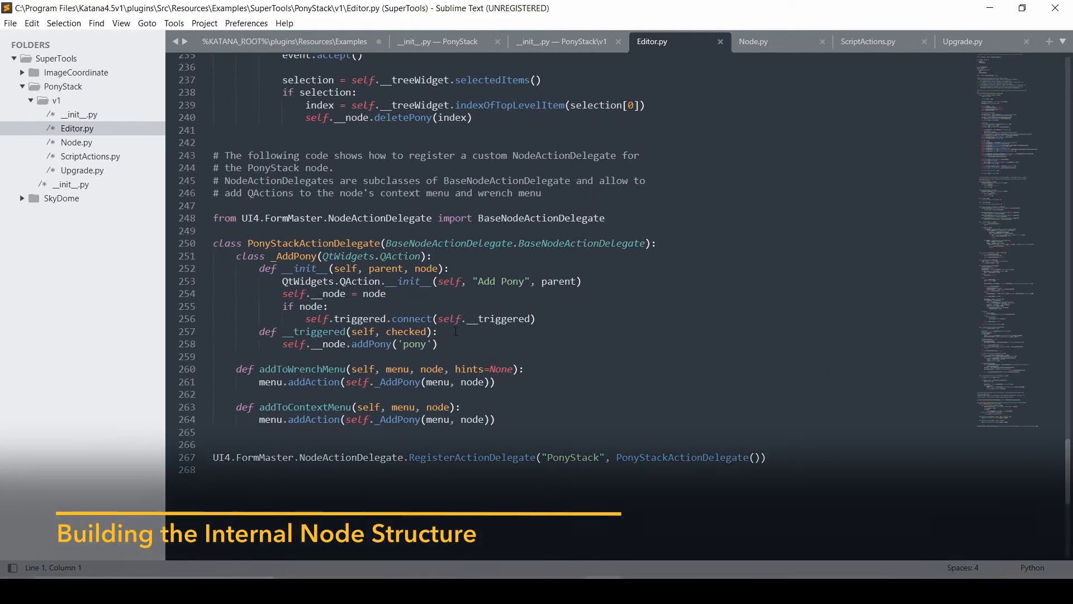
Read Node.py through the PonyStackNode class's addPony and deletePony methods.
{"action": "left_click", "coordinate": [76, 141]}
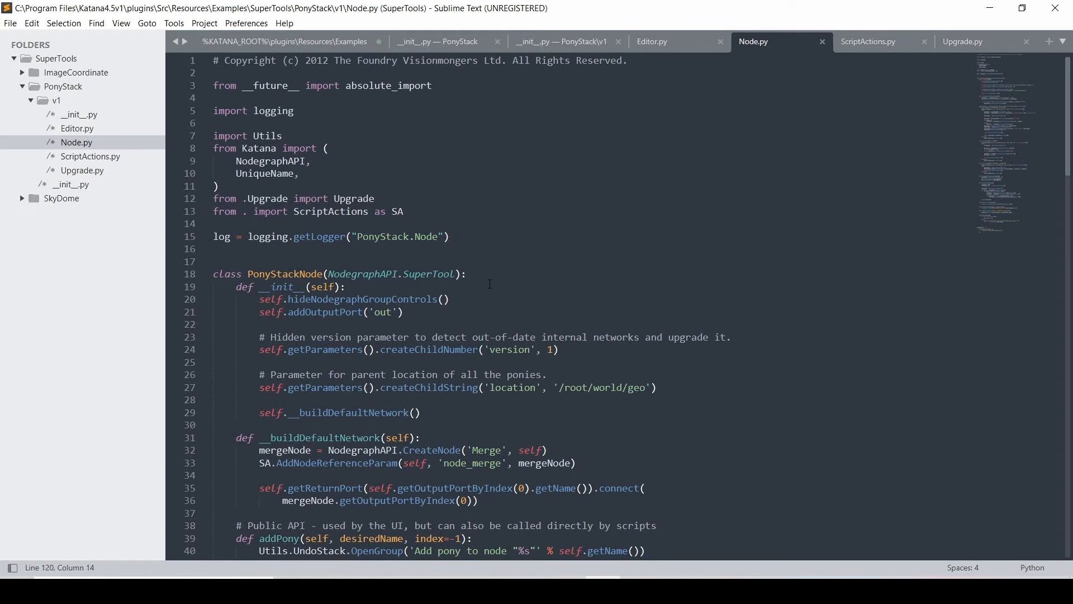
{"action": "scroll", "scroll_direction": "down", "scroll_amount": 3}
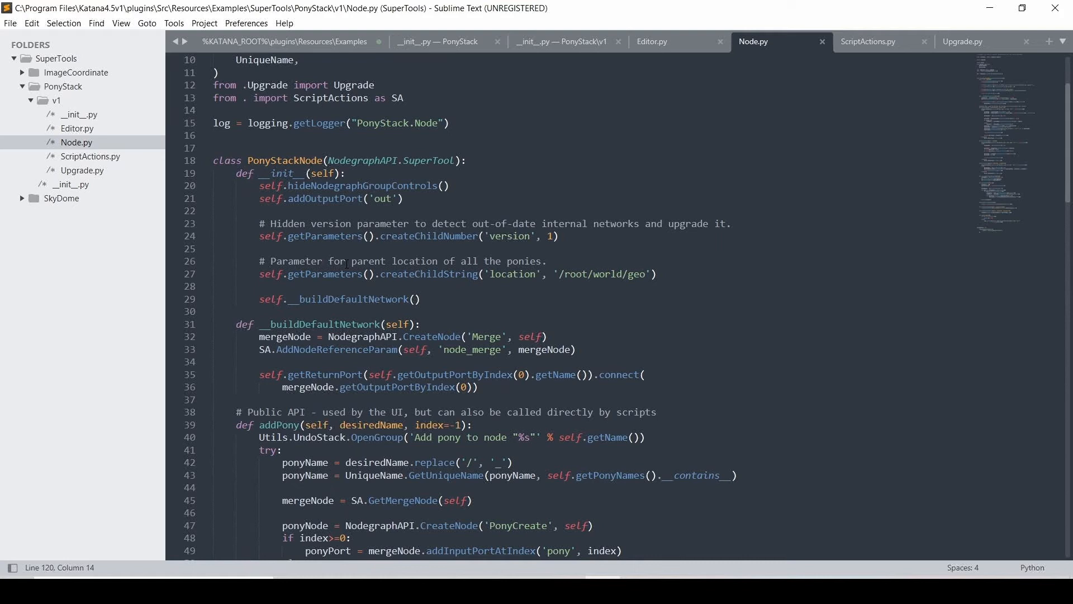
{"action": "scroll", "scroll_direction": "down", "scroll_amount": 3}
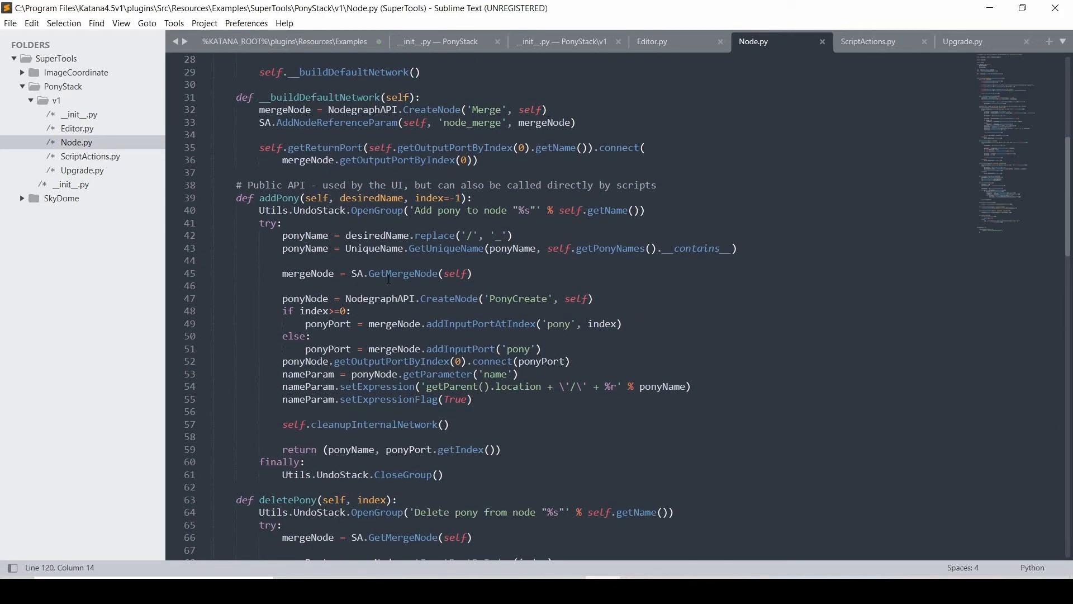
{"action": "scroll", "scroll_direction": "down", "scroll_amount": 3}
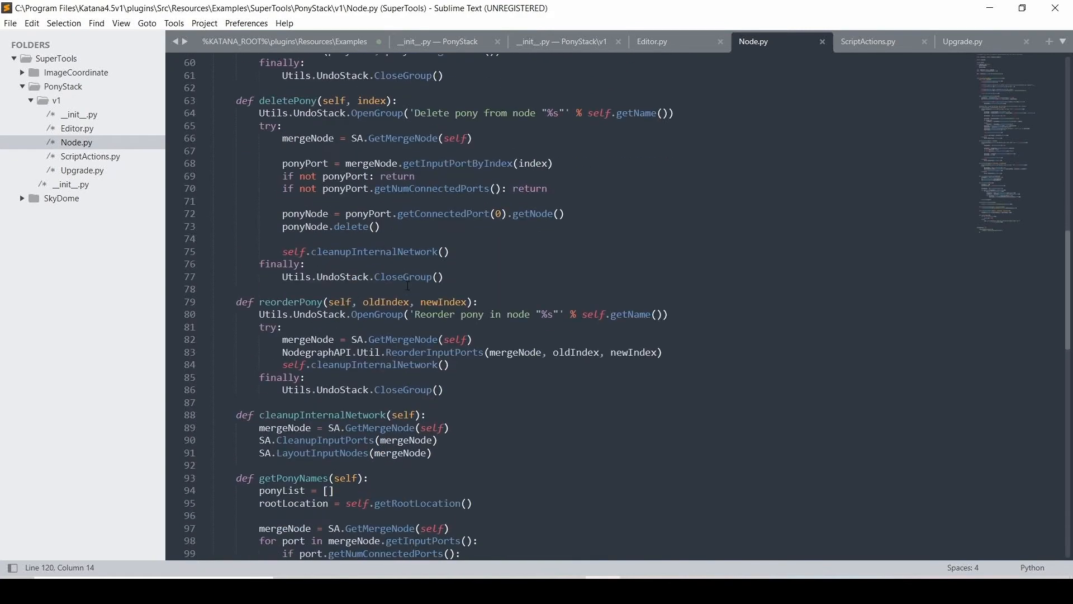
{"action": "scroll", "scroll_direction": "down", "scroll_amount": 3}
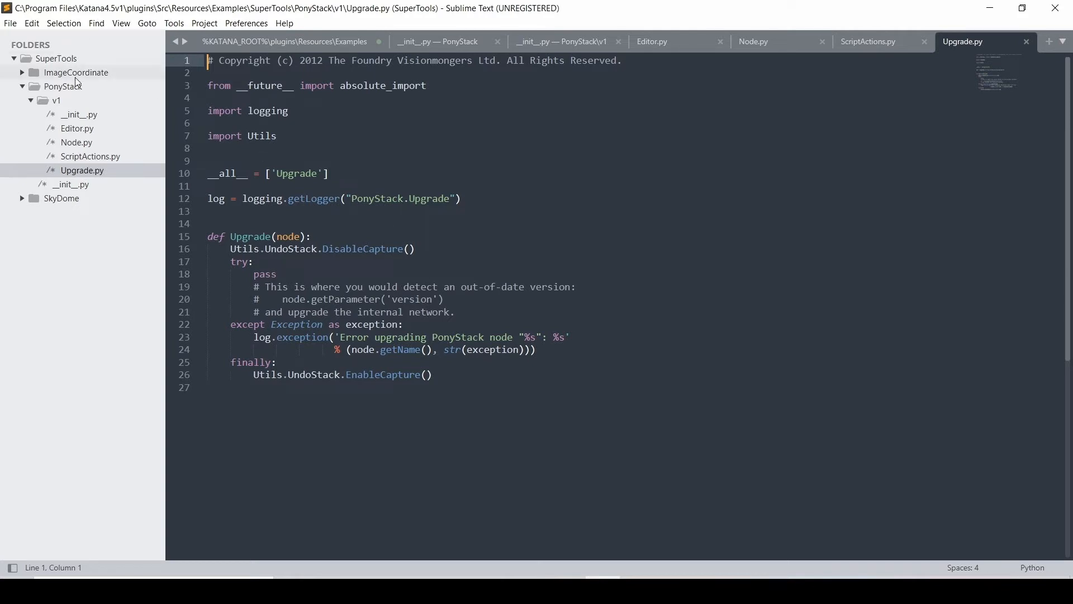
{"action": "mouse_move", "coordinate": [77, 80]}
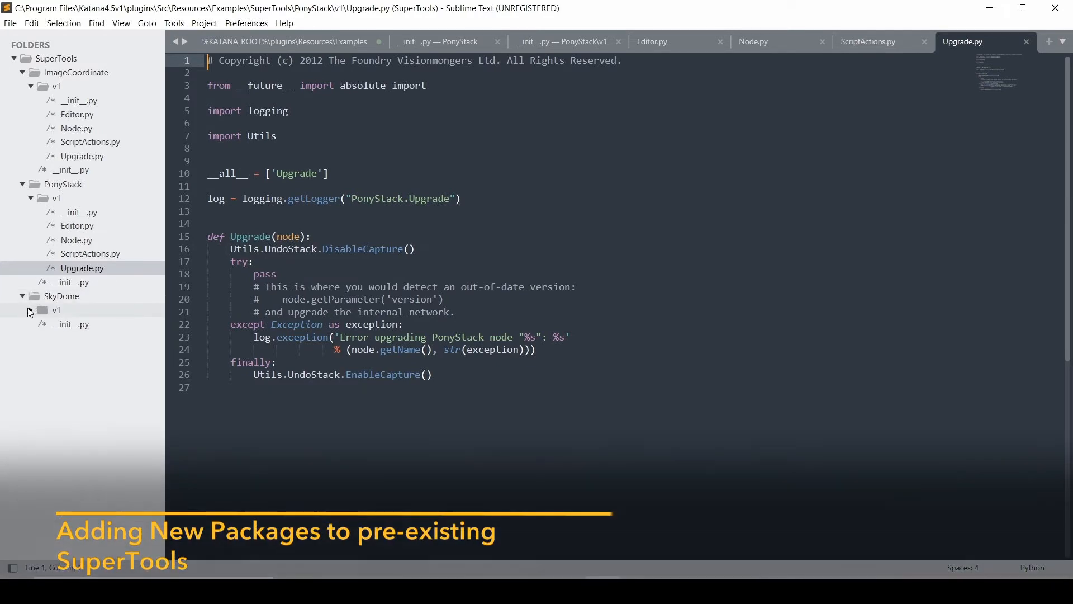
Expand the SkyDome example's v1 folder listing SkyDomePackage.py and SkyDomeUIDelegate.py.
{"action": "left_click", "coordinate": [30, 309]}
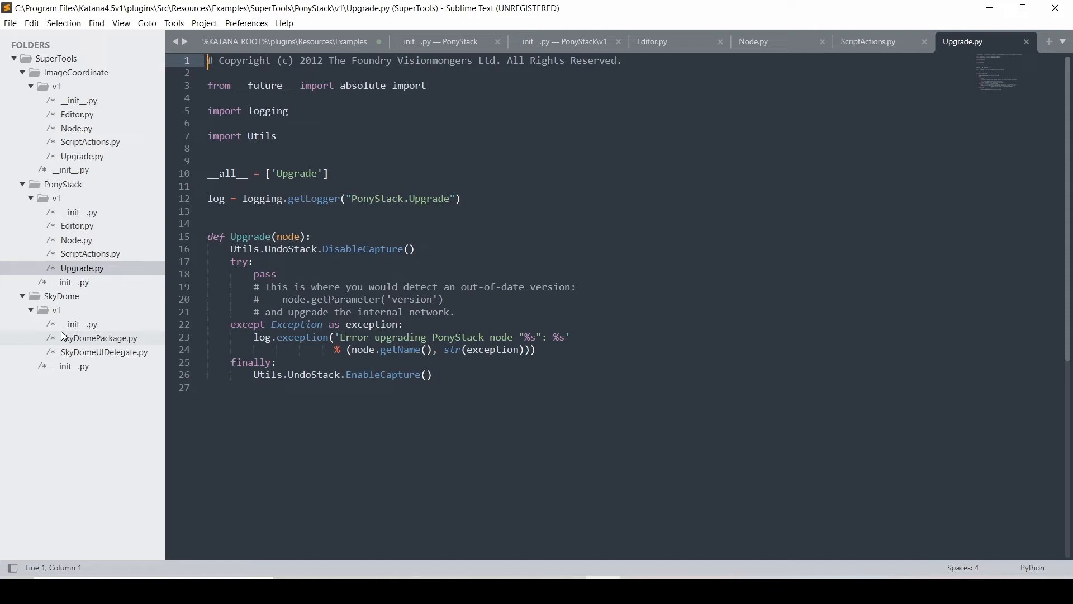
{"action": "mouse_move", "coordinate": [86, 341]}
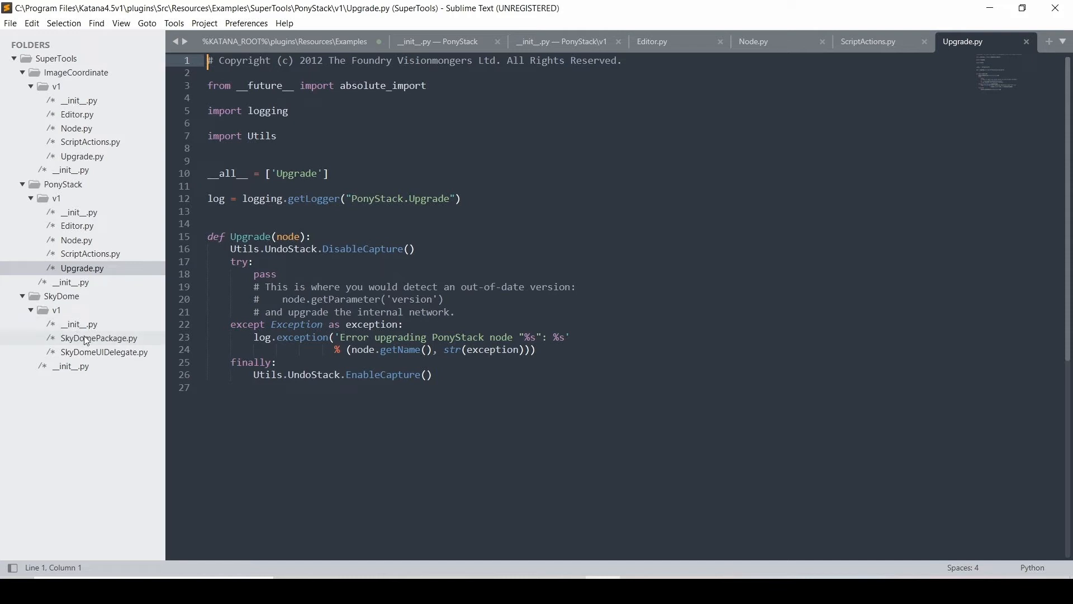
{"action": "mouse_move", "coordinate": [90, 342]}
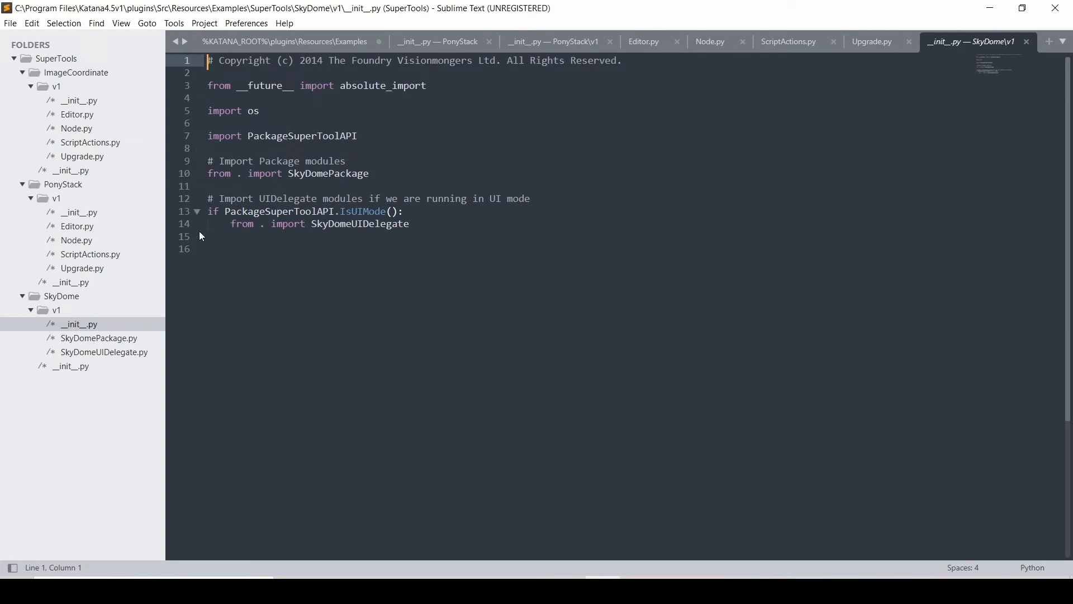
Review SkyDome's __init__.py and SkyDomeUIDelegate.py, then return to the Katana session.
{"action": "left_click", "coordinate": [197, 212]}
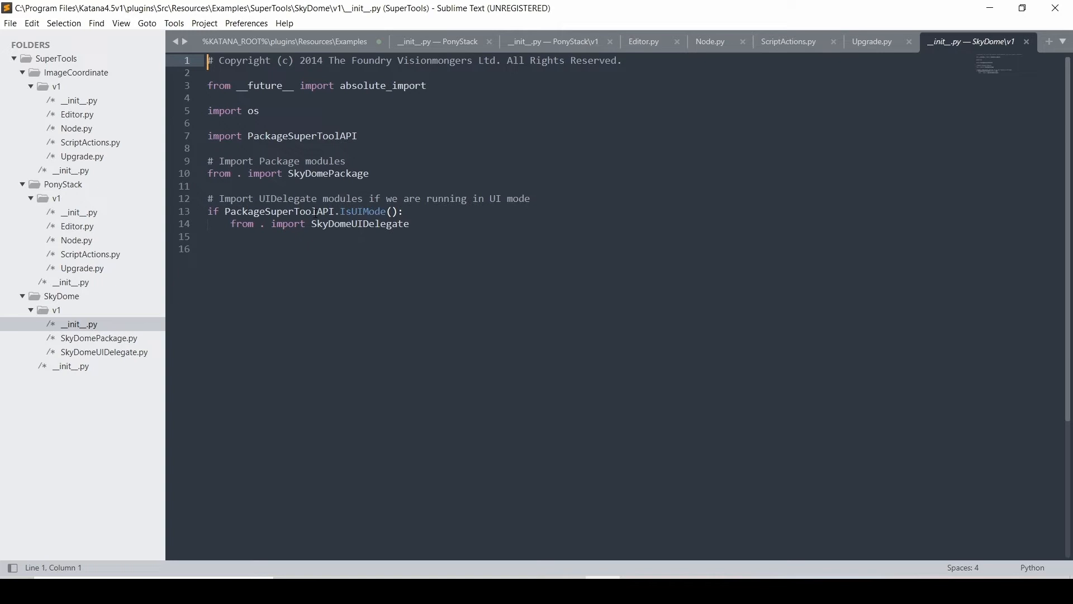
{"action": "mouse_move", "coordinate": [111, 309]}
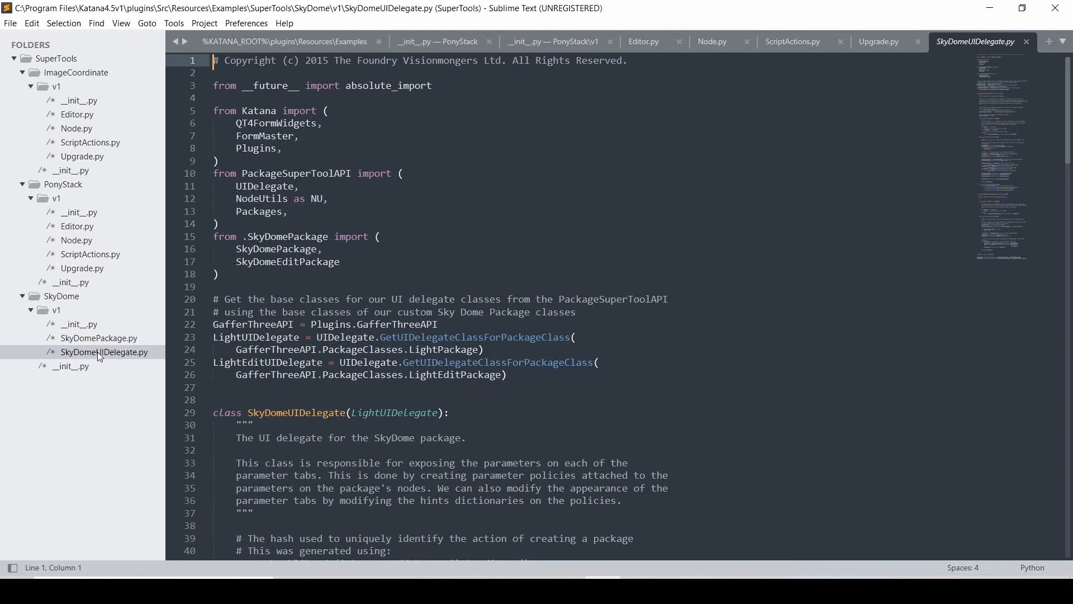
{"action": "left_click", "coordinate": [98, 338]}
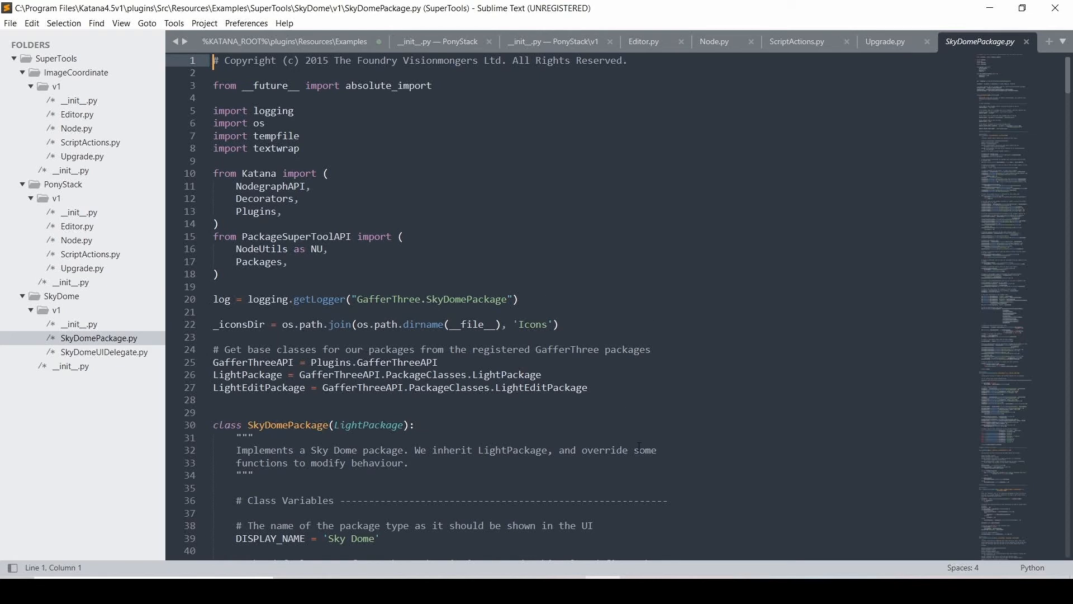
{"action": "key", "text": "alt+tab"}
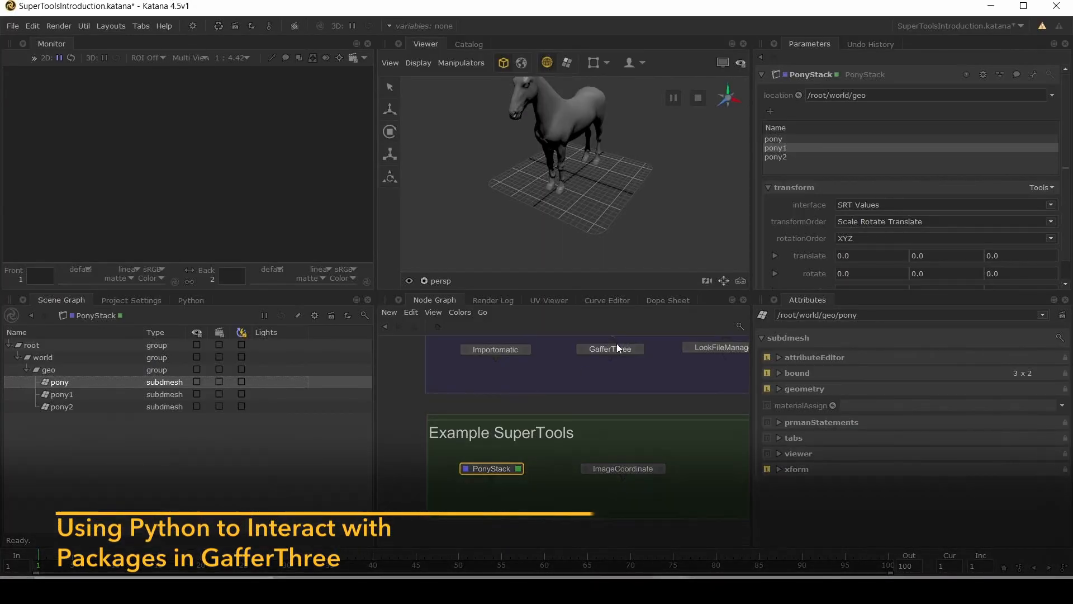
In the Python tab, fetch the GafferThree node and write rootPackage = gafferThree.getRootPackage().
{"action": "left_click", "coordinate": [608, 349]}
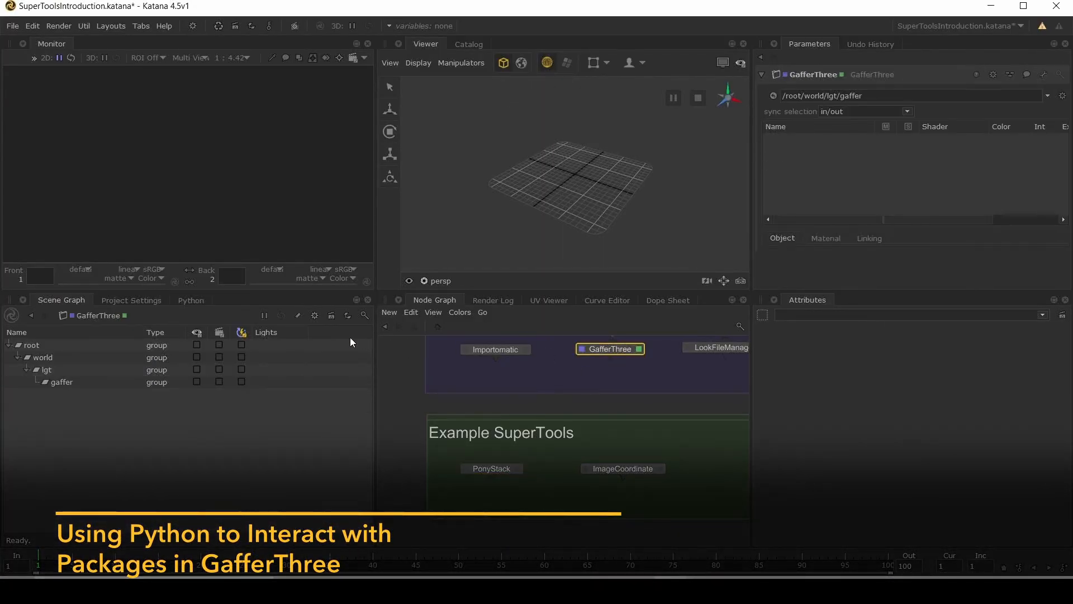
{"action": "left_click", "coordinate": [191, 299]}
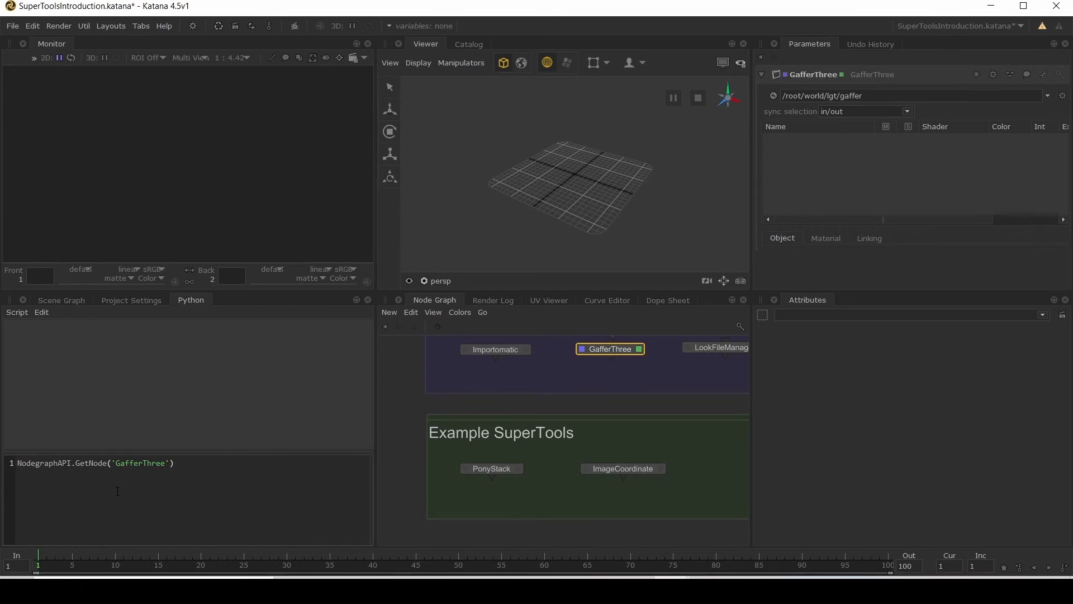
{"action": "type", "text": "gafferThree"}
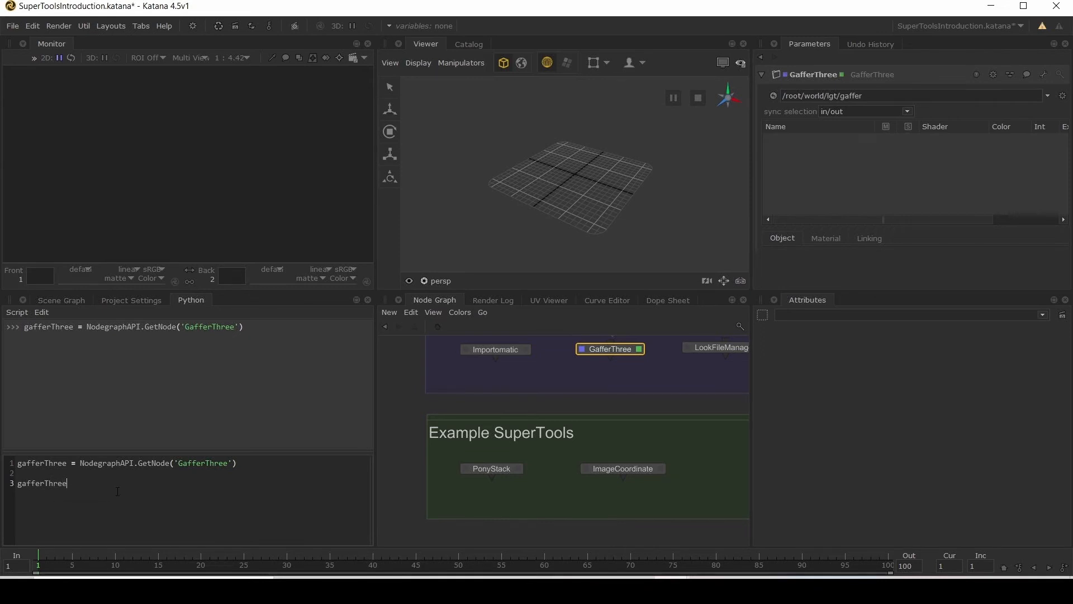
{"action": "type", "text": "."}
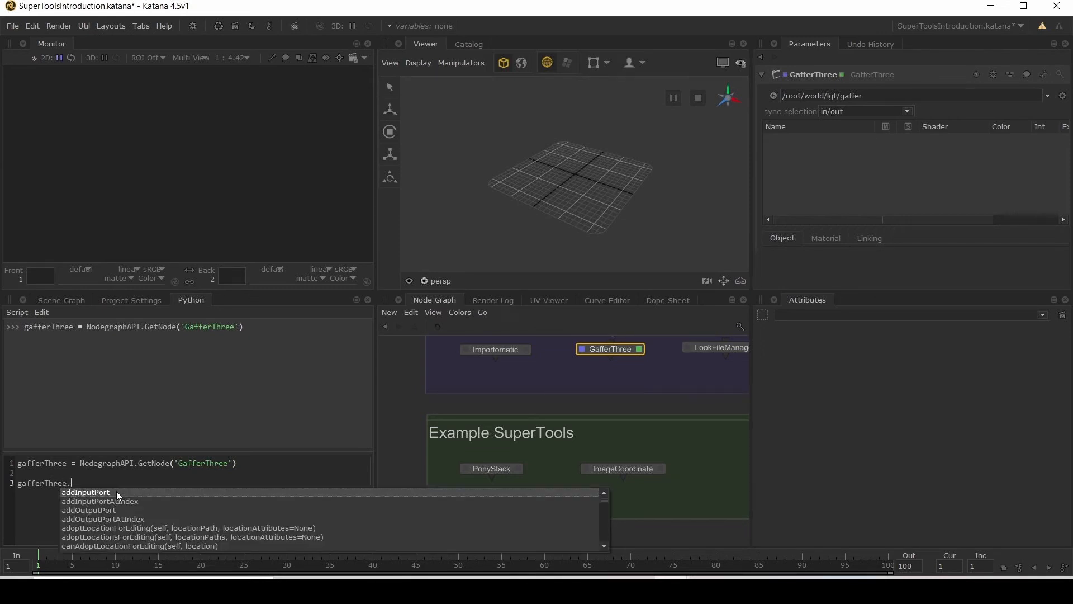
{"action": "type", "text": "get"}
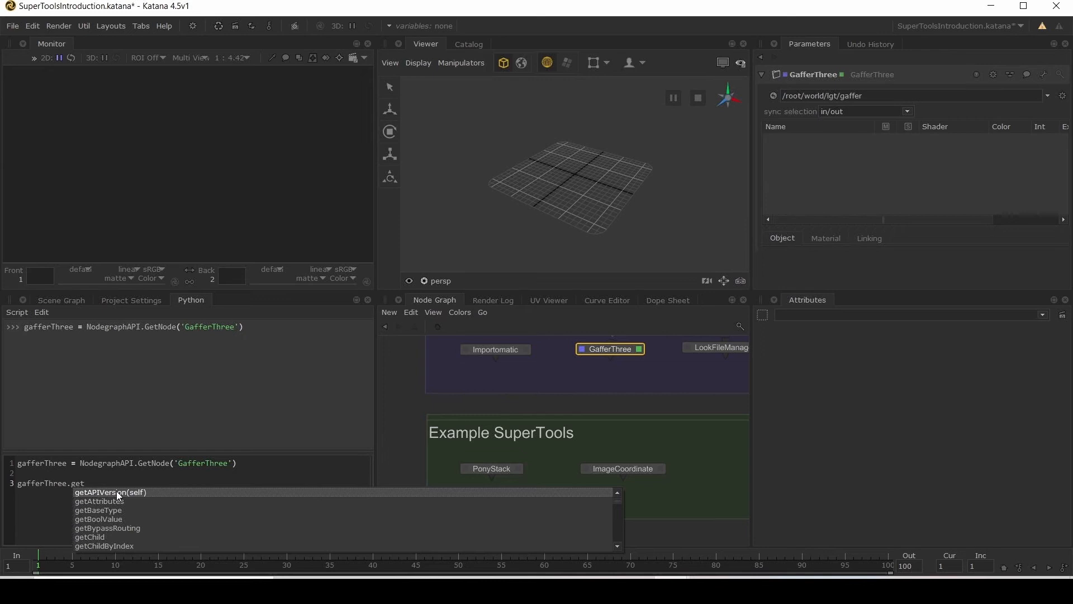
{"action": "type", "text": "RootPackage()."}
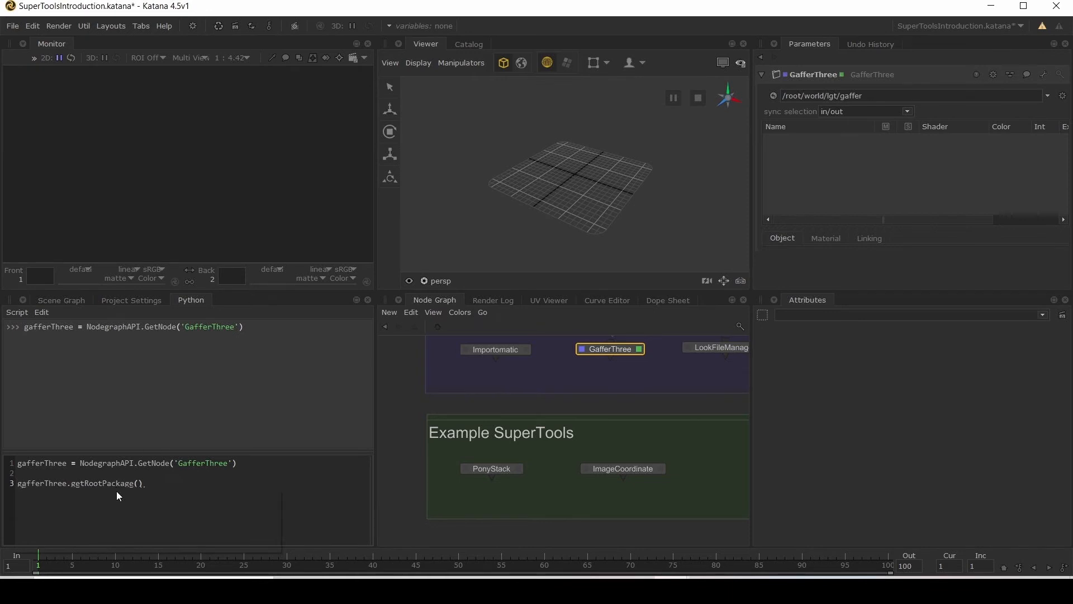
{"action": "type", "text": "rootPackage ="}
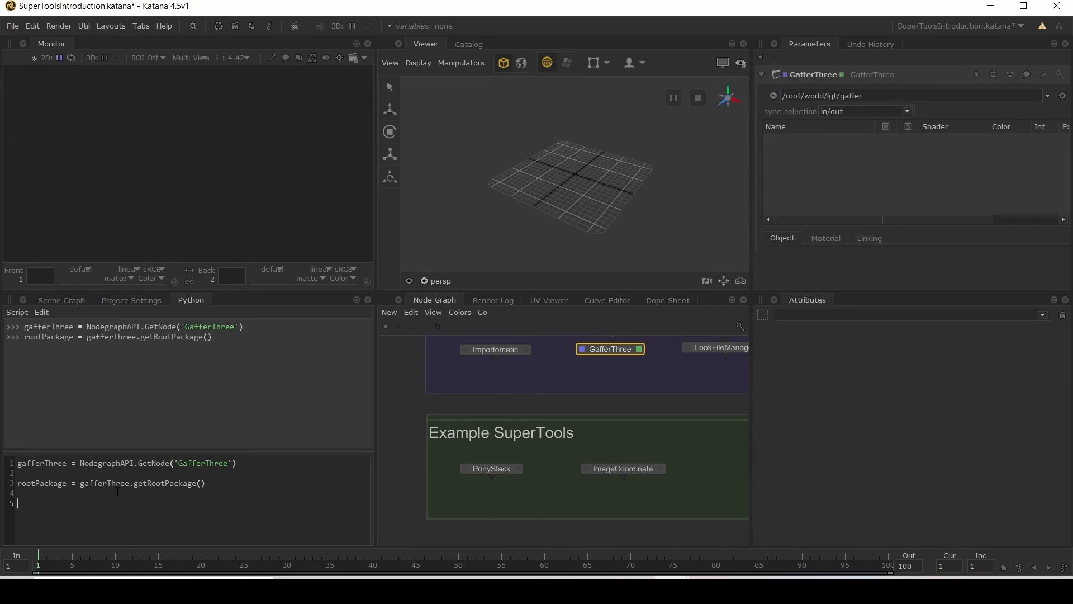
{"action": "type", "text": "rootPAckage"}
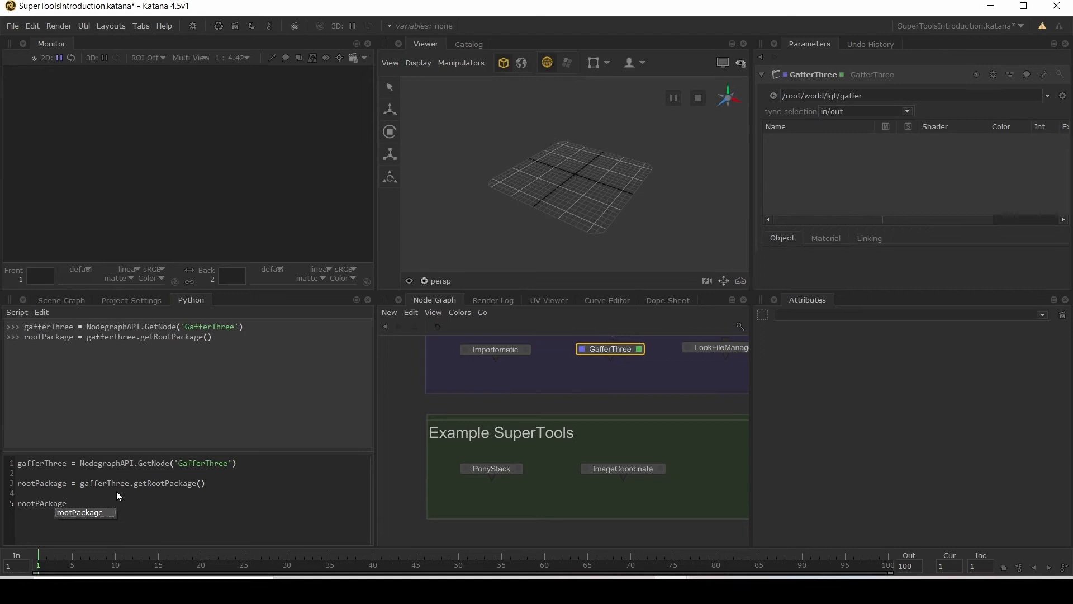
{"action": "mouse_move", "coordinate": [79, 519]}
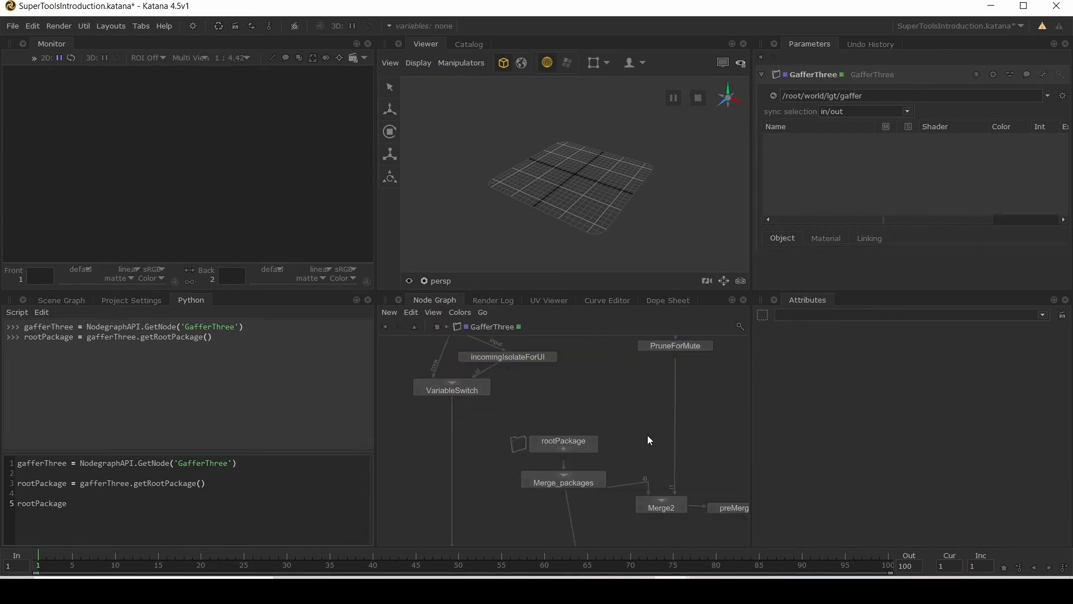
{"action": "mouse_move", "coordinate": [574, 440]}
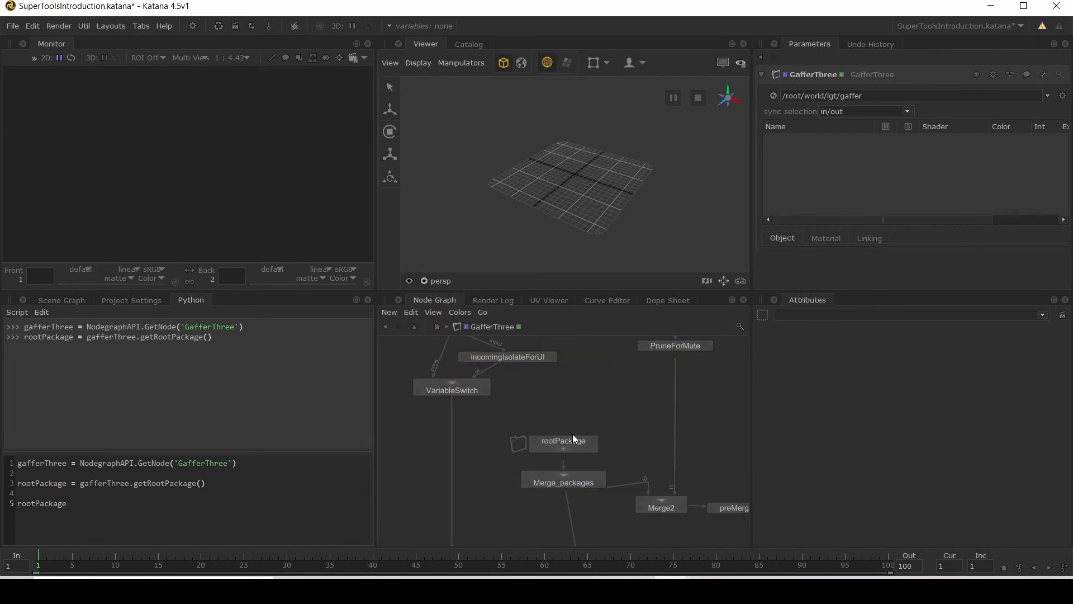
Run rigPackage = rootPackage.createChildPackage("RigPackage") and check the rig entry in the GafferThree table.
{"action": "left_click", "coordinate": [564, 440]}
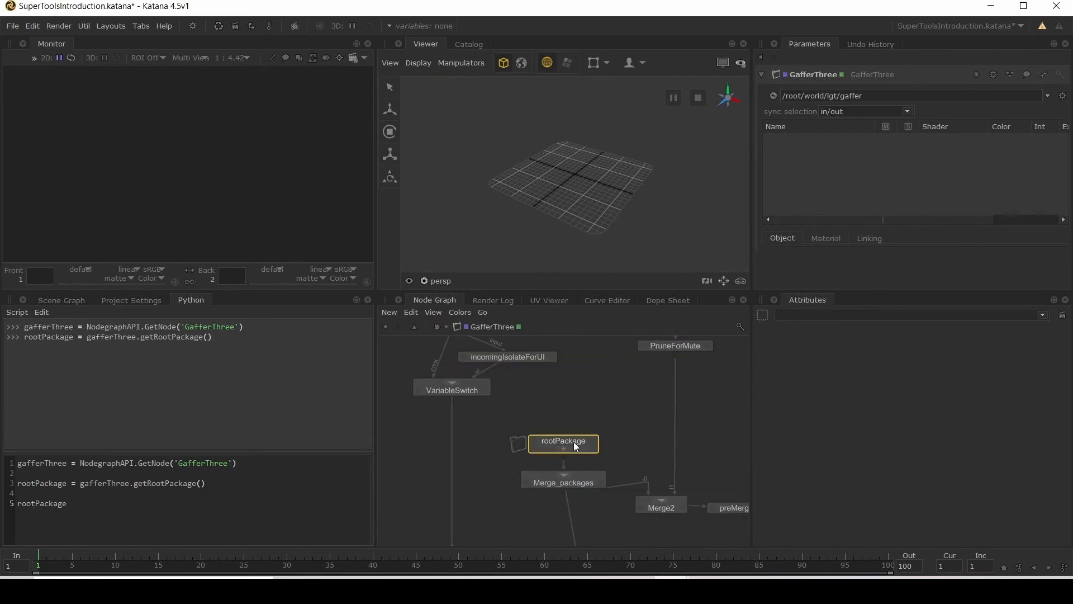
{"action": "double_click", "coordinate": [562, 444]}
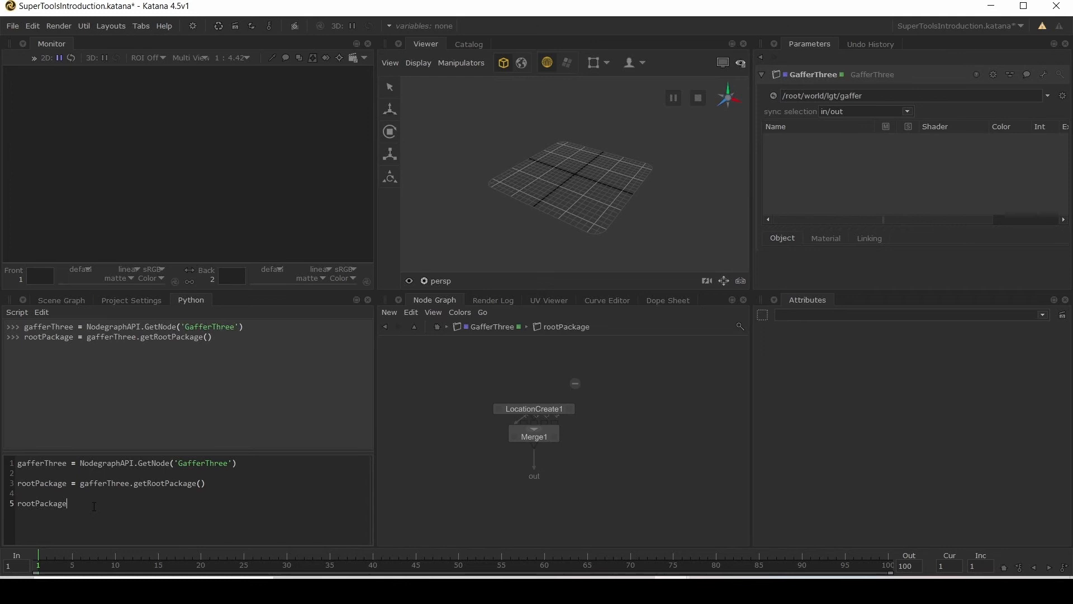
{"action": "type", "text": "."}
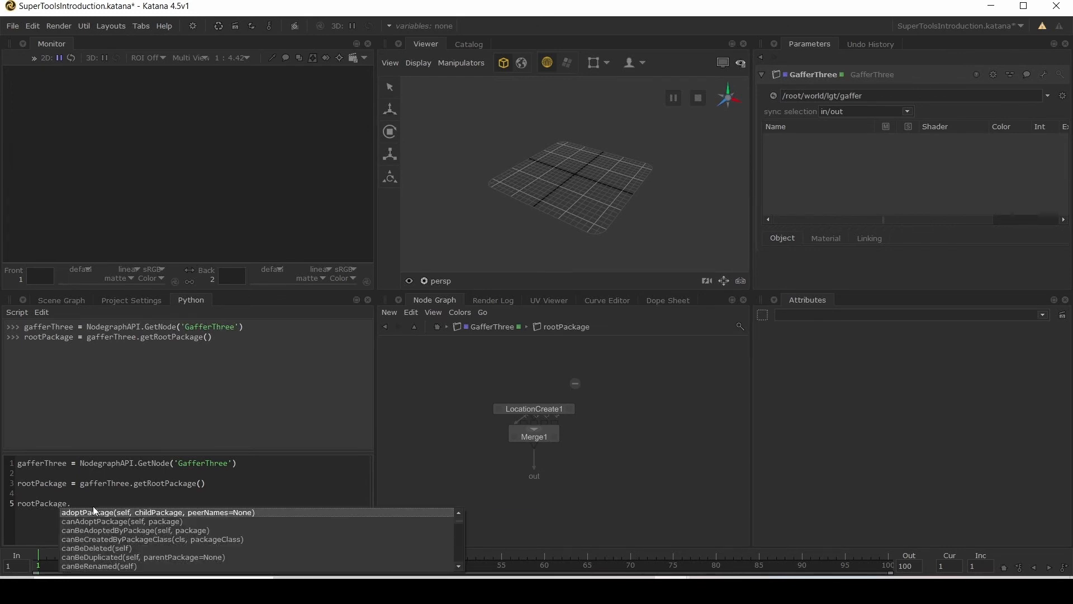
{"action": "type", "text": "createChildPackage(self, packageClassOrName, name=None, peerNames=N"}
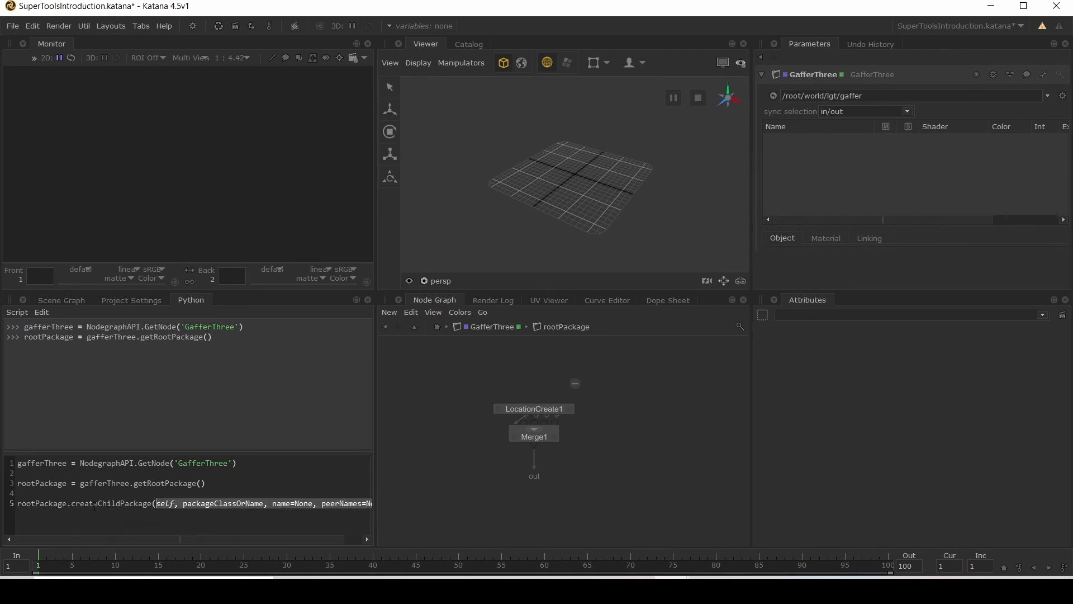
{"action": "type", "text": "\"RigPackage\")"}
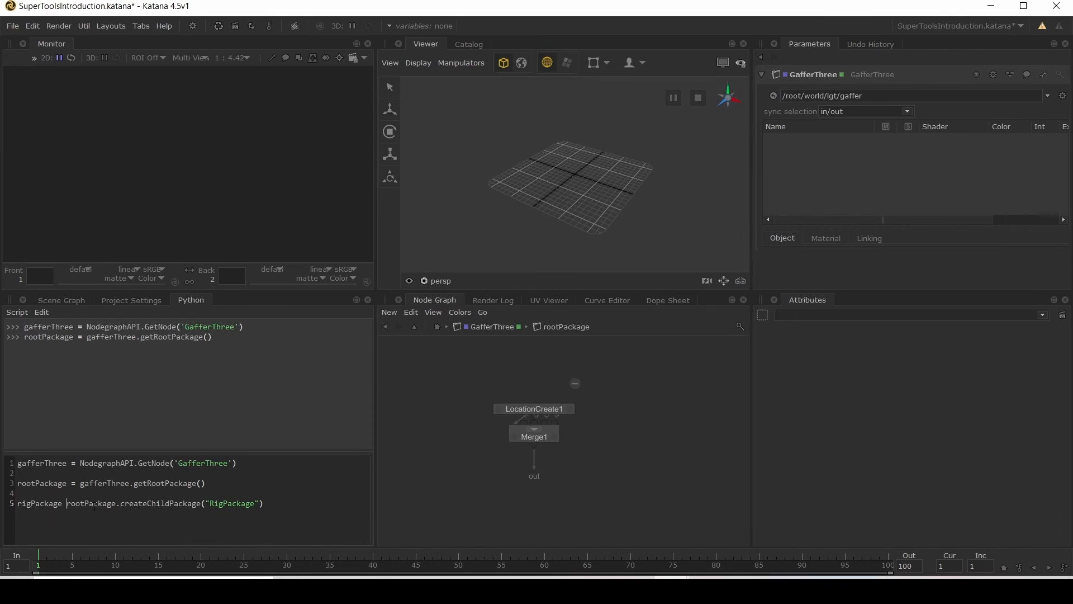
{"action": "triple_click", "coordinate": [136, 503]}
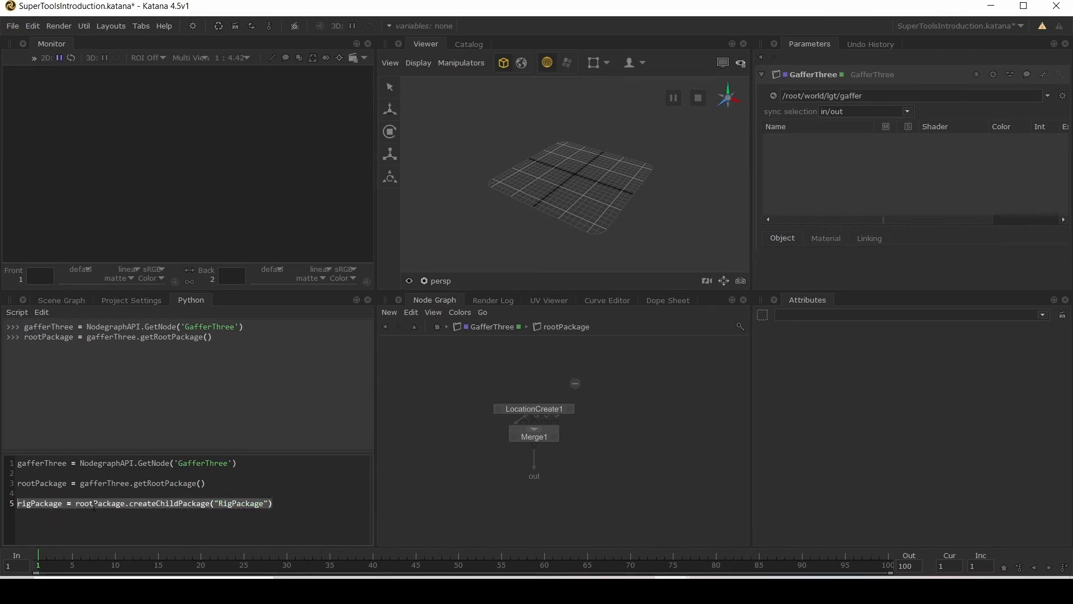
{"action": "key", "text": "enter"}
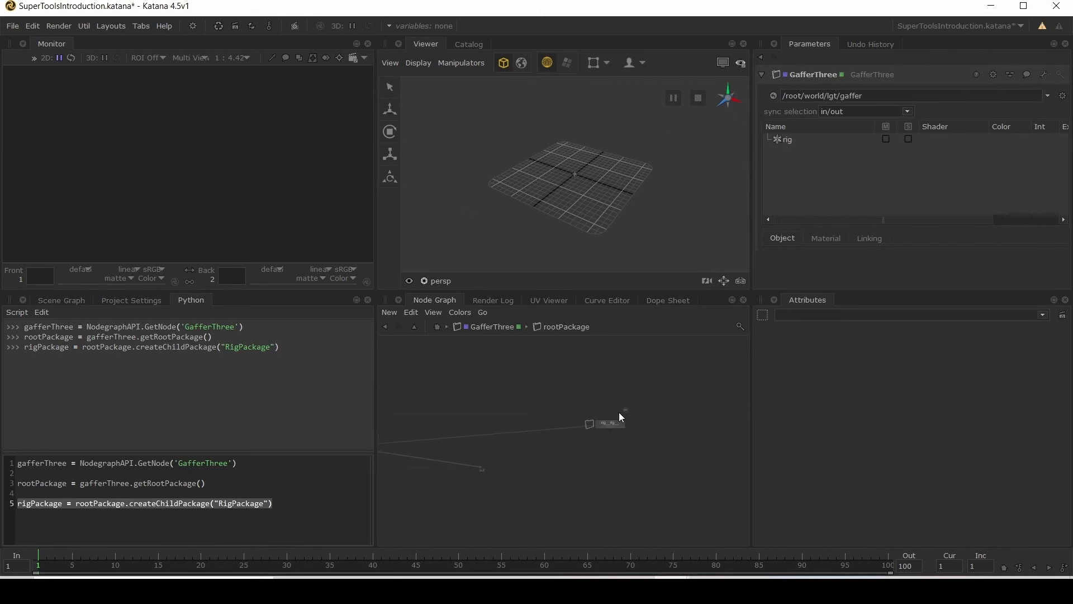
{"action": "mouse_move", "coordinate": [630, 432]}
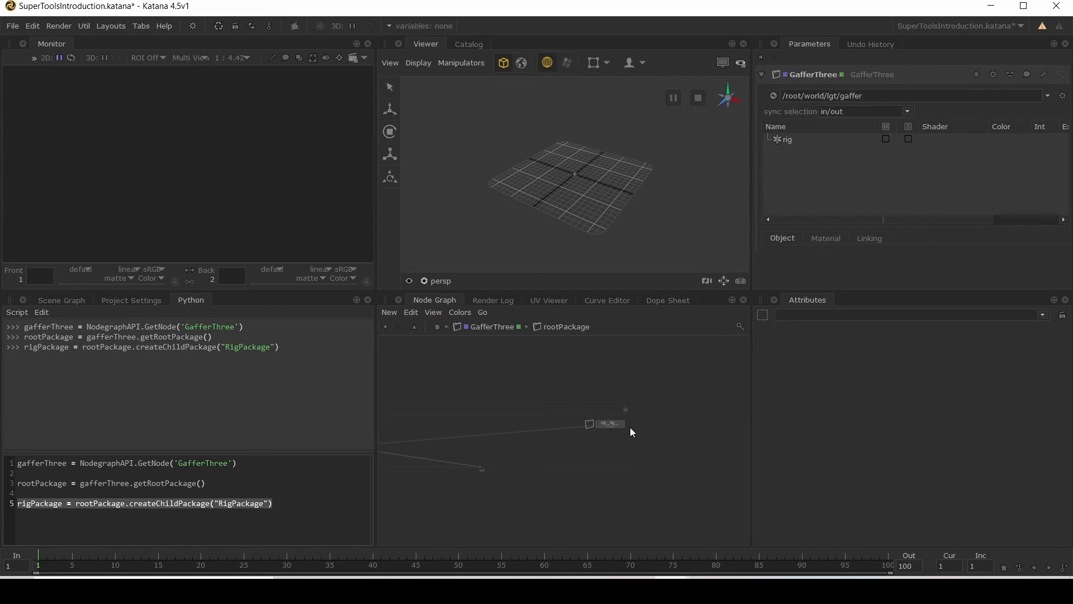
{"action": "mouse_move", "coordinate": [632, 437]}
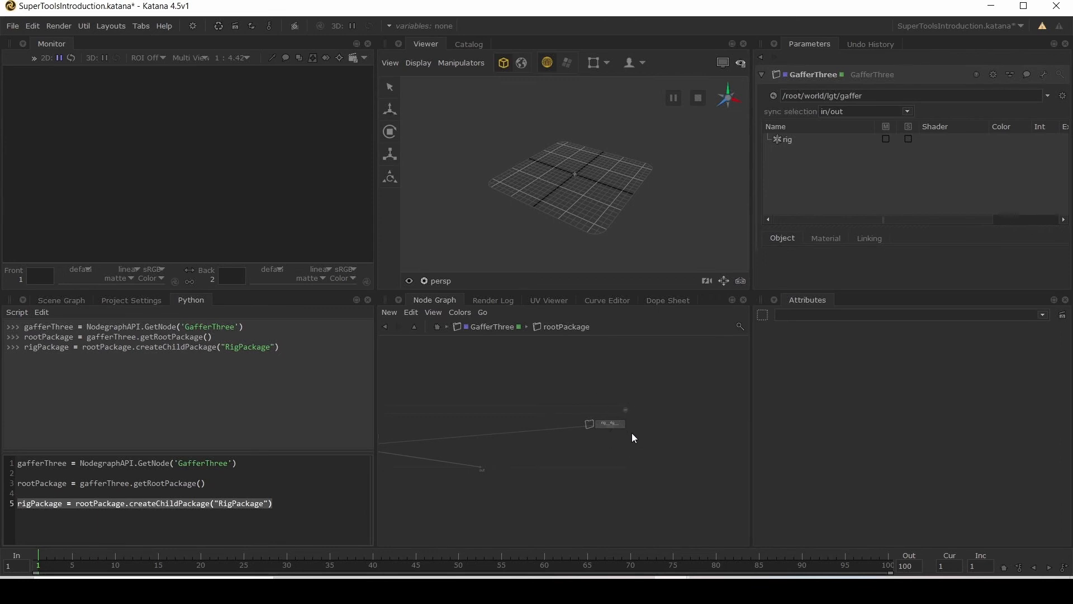
{"action": "mouse_move", "coordinate": [800, 144]}
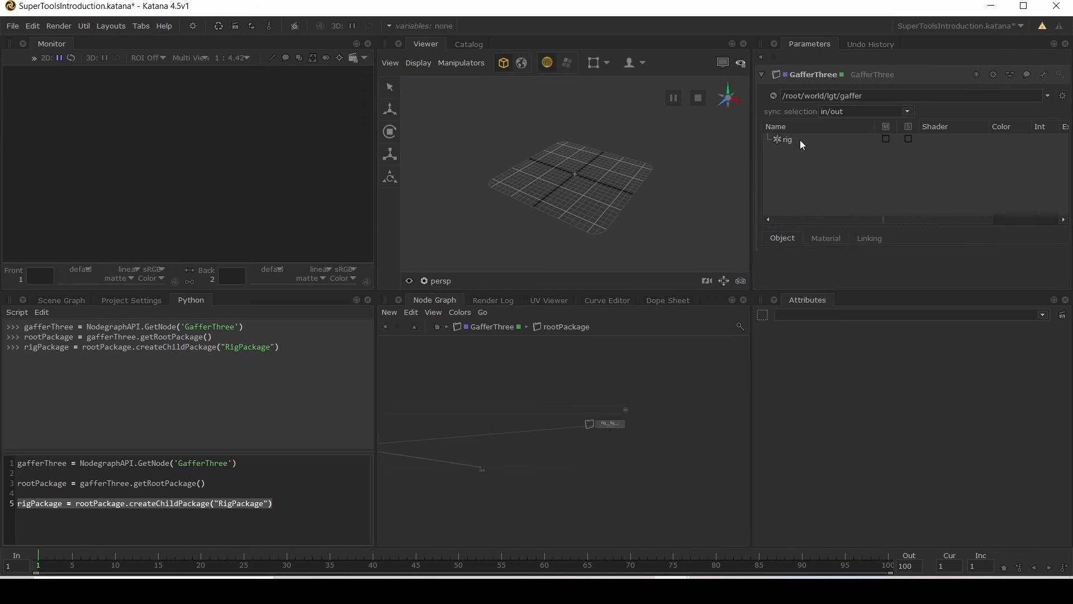
{"action": "right_click", "coordinate": [786, 138]}
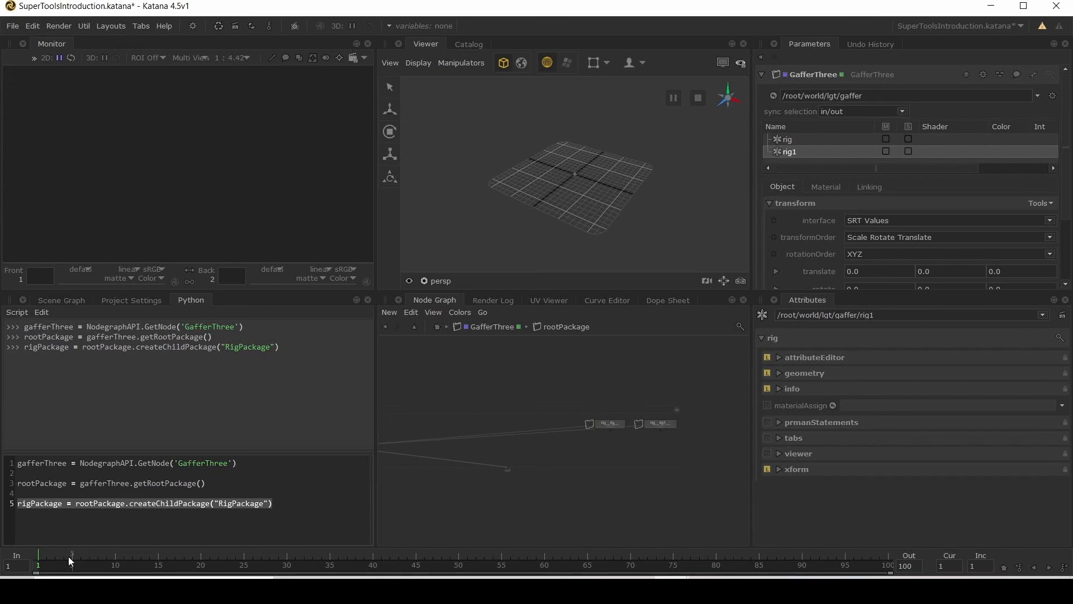
{"action": "mouse_move", "coordinate": [663, 389]}
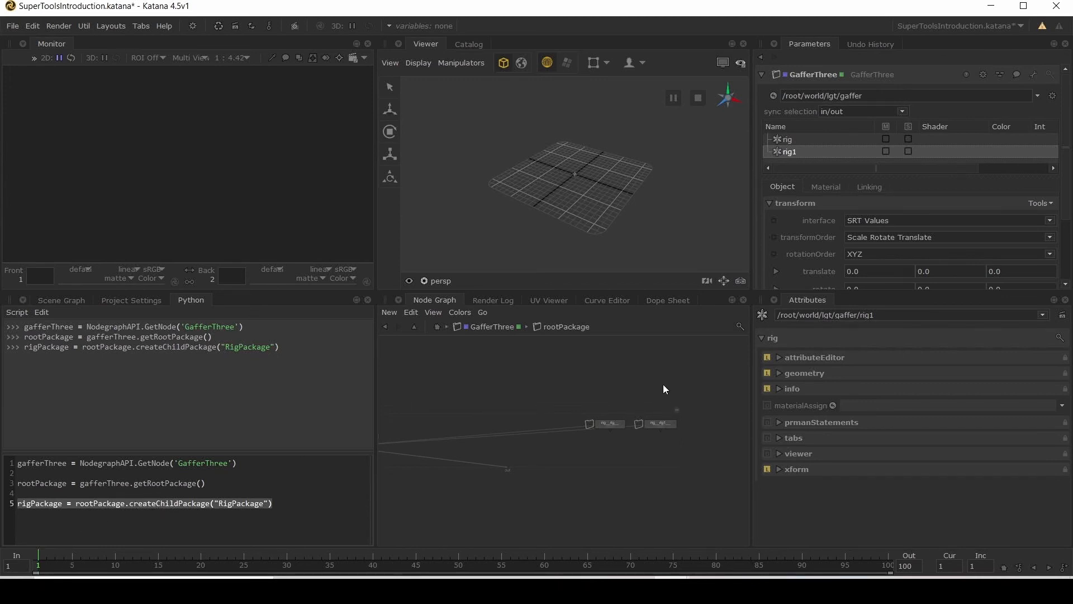
{"action": "mouse_move", "coordinate": [666, 415]}
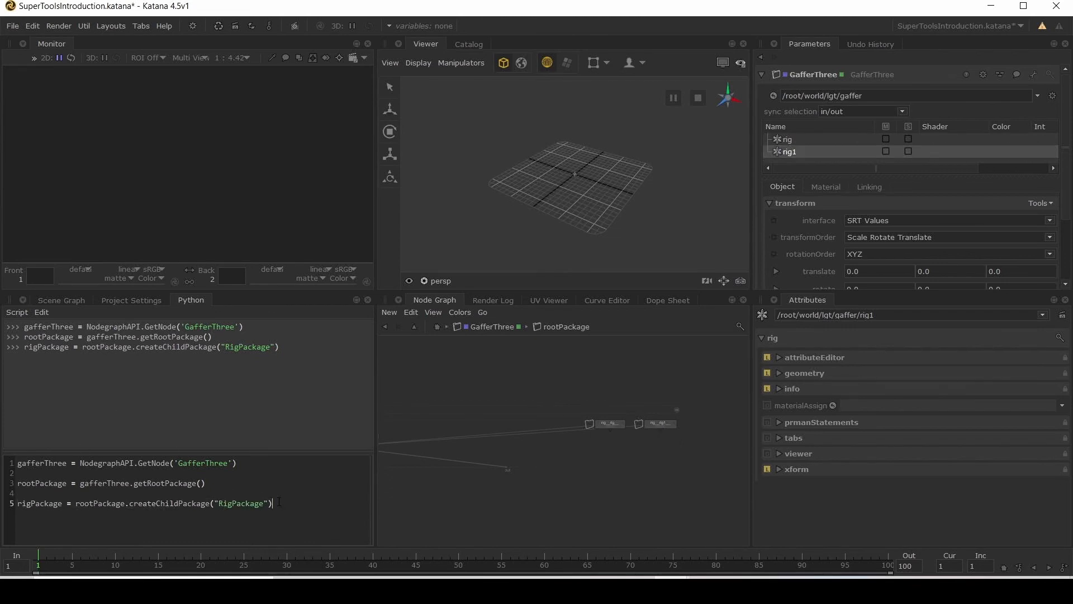
Run lightPackage = rigPackage.createChildPackage("AreaLightPackage") and step inside the new areaLight node.
{"action": "key", "text": "Return"}
{"action": "type", "text": "rigPacka"}
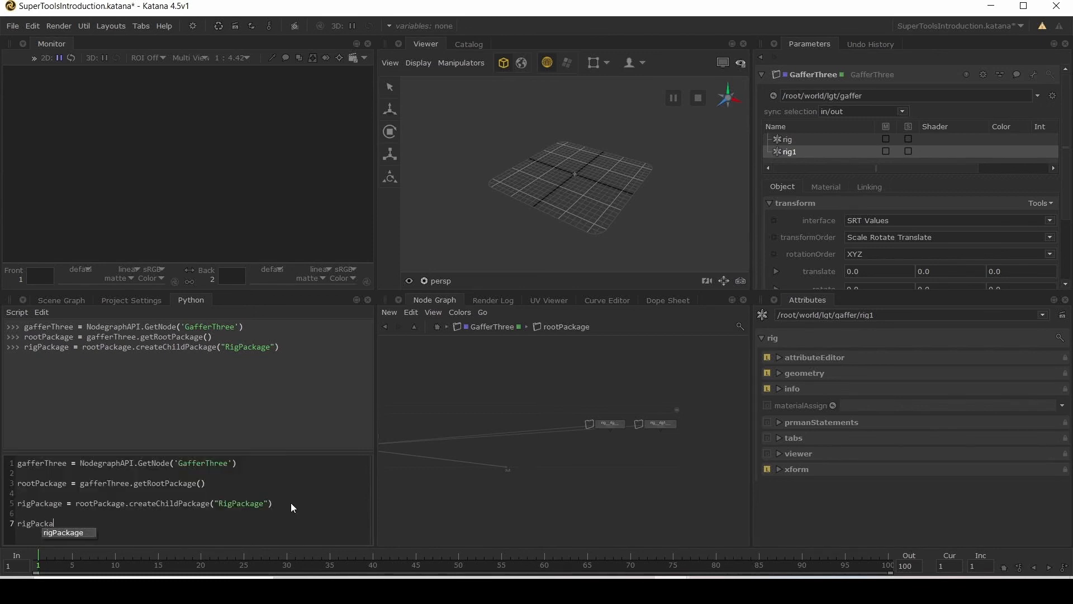
{"action": "type", "text": ".createChildPackage(\""}
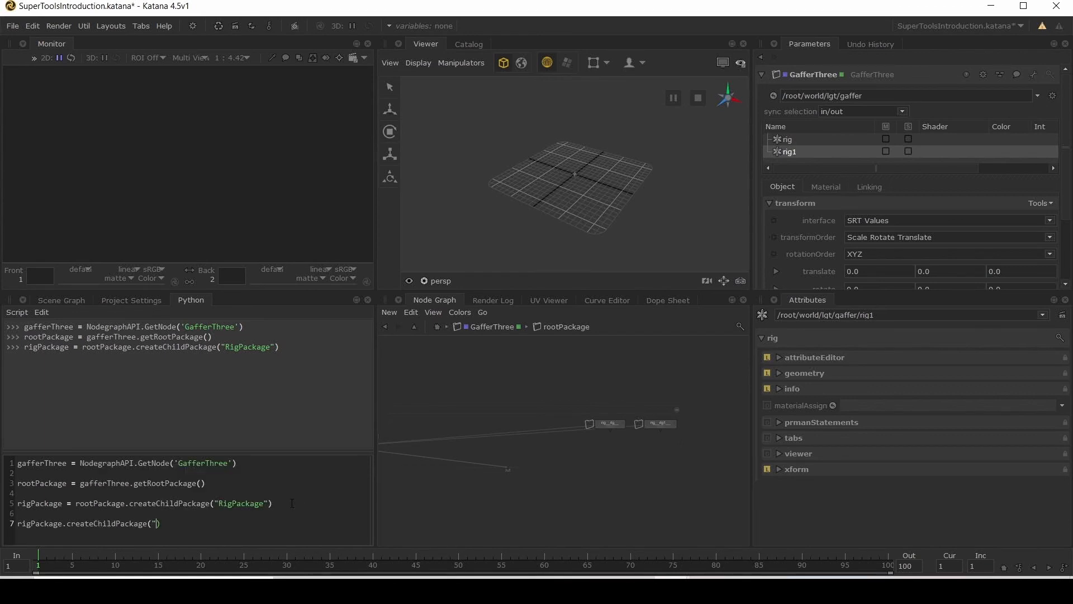
{"action": "type", "text": "AreaLightPack"}
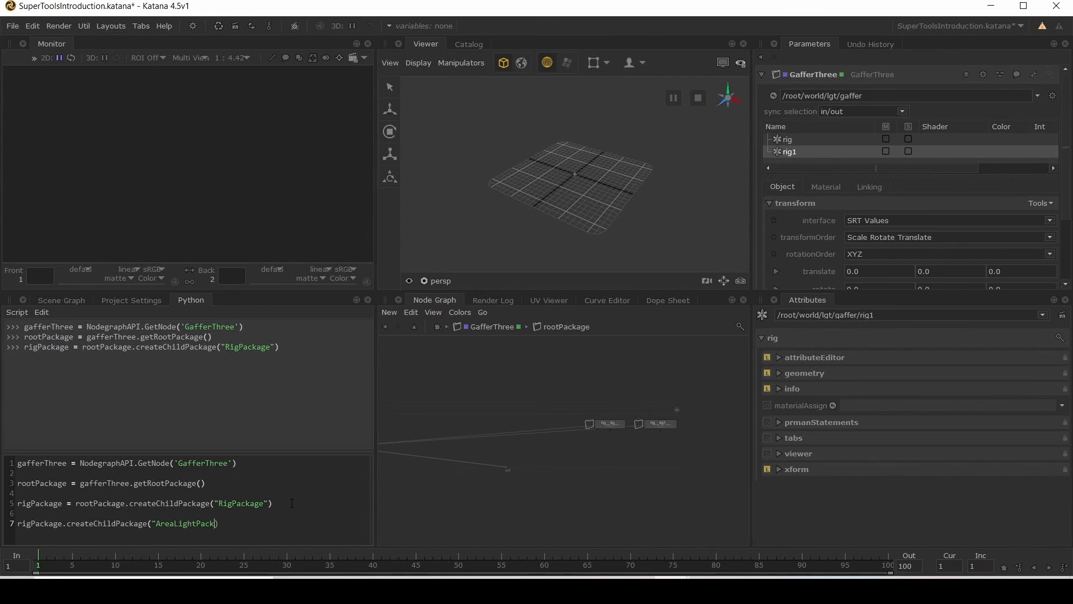
{"action": "type", "text": "age\")"}
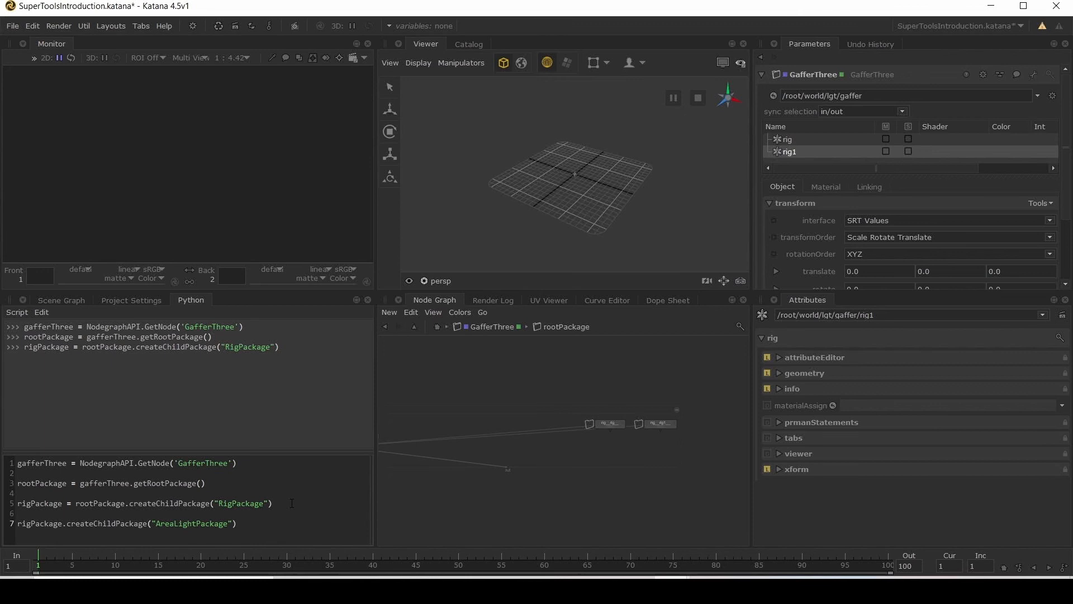
{"action": "type", "text": "lightPackage ="}
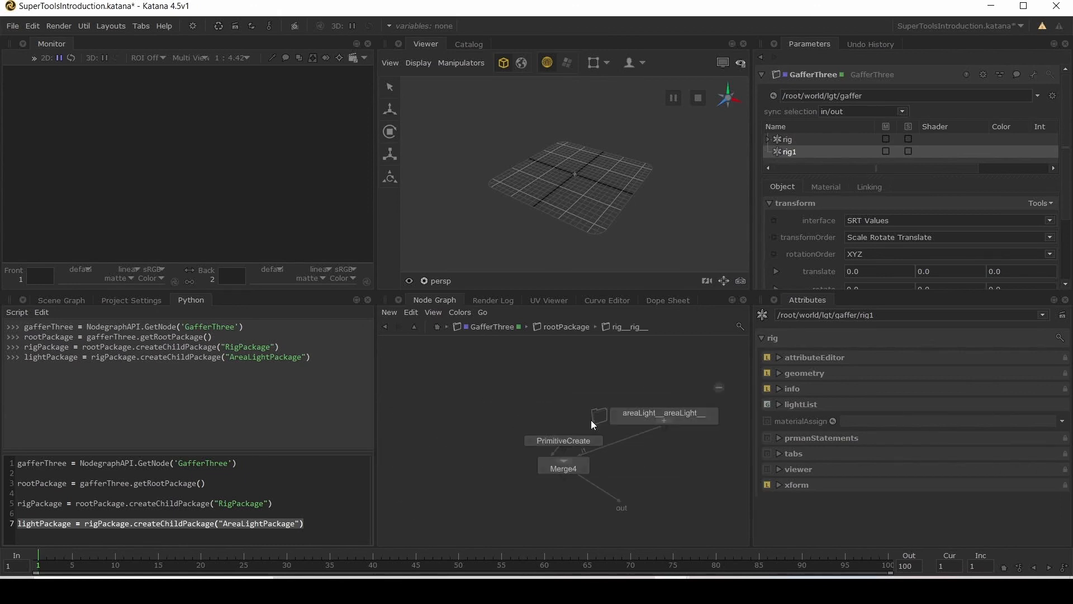
{"action": "left_click", "coordinate": [663, 413]}
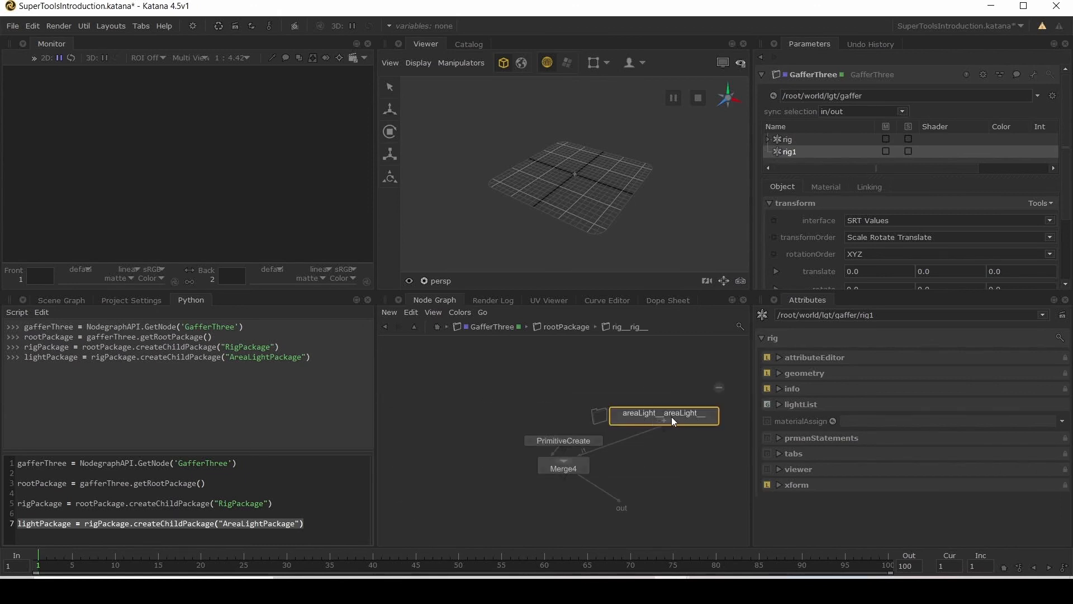
{"action": "mouse_move", "coordinate": [644, 418]}
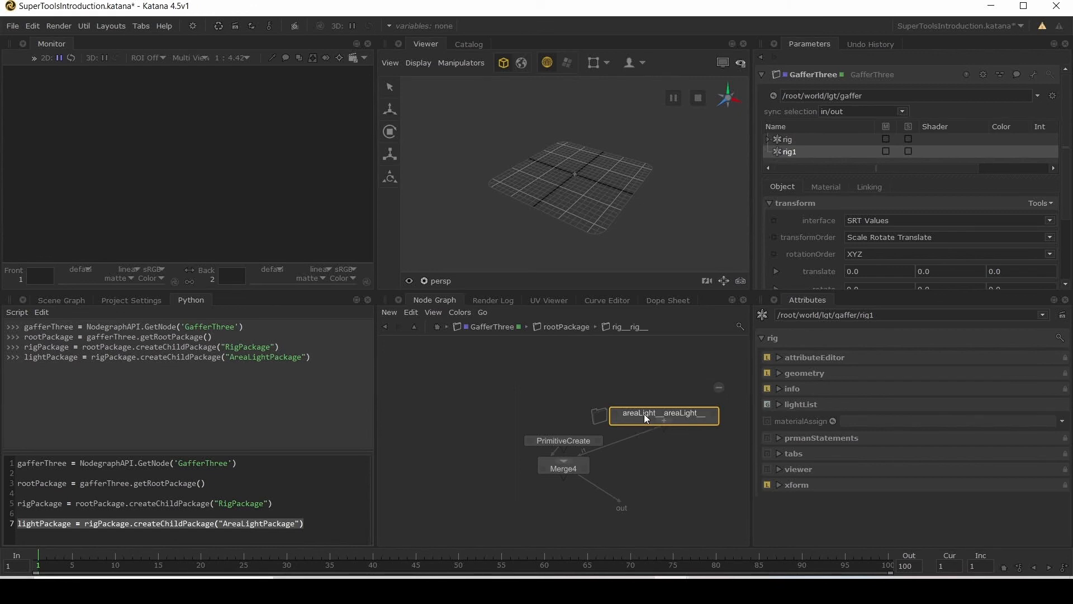
{"action": "double_click", "coordinate": [661, 412]}
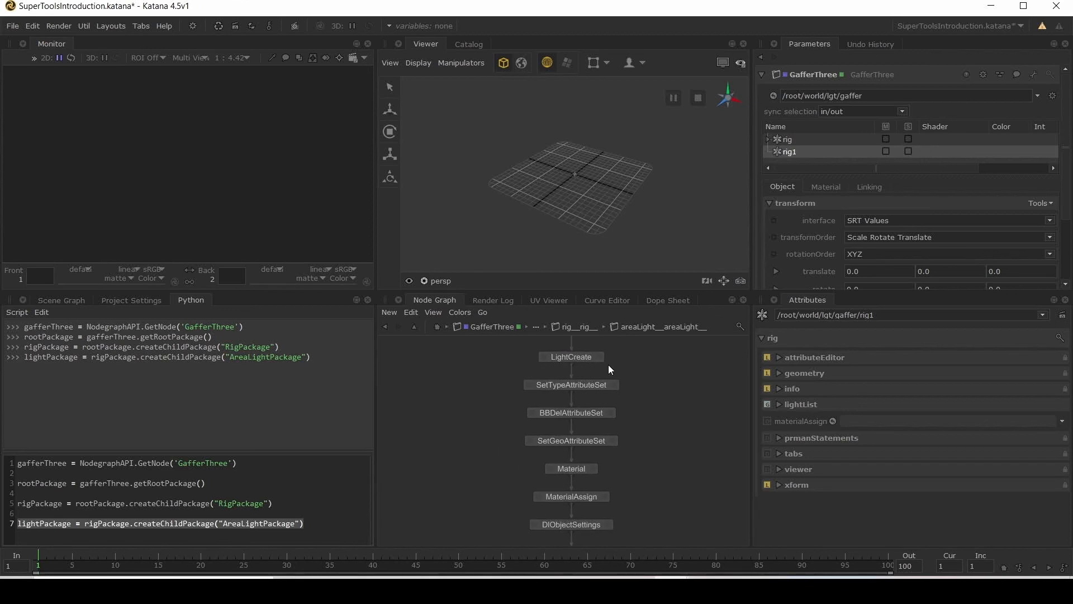
{"action": "mouse_move", "coordinate": [608, 409]}
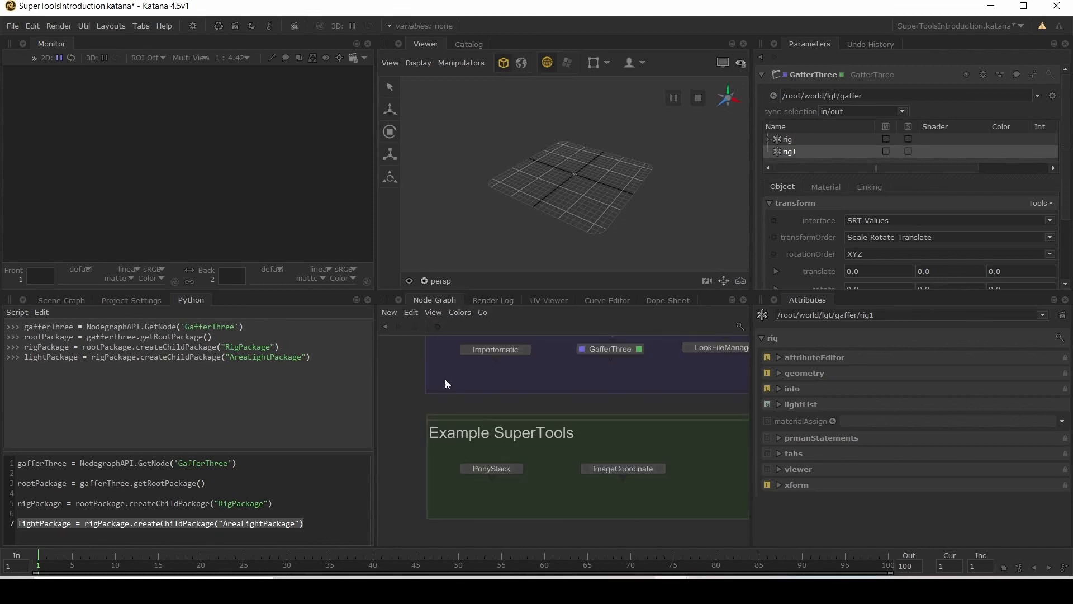
{"action": "mouse_move", "coordinate": [556, 477]}
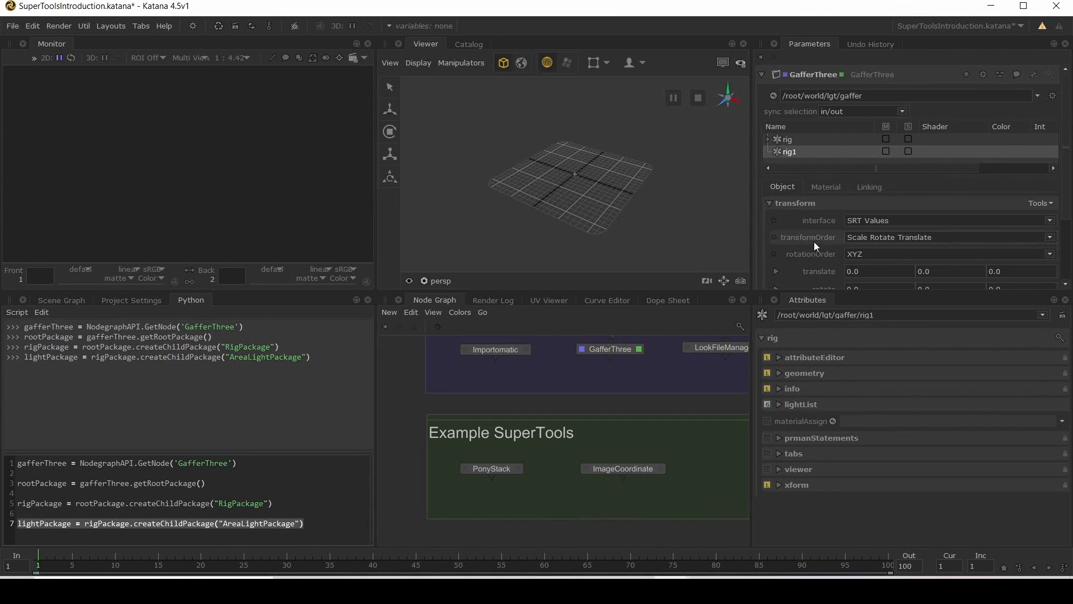
{"action": "mouse_move", "coordinate": [815, 237]}
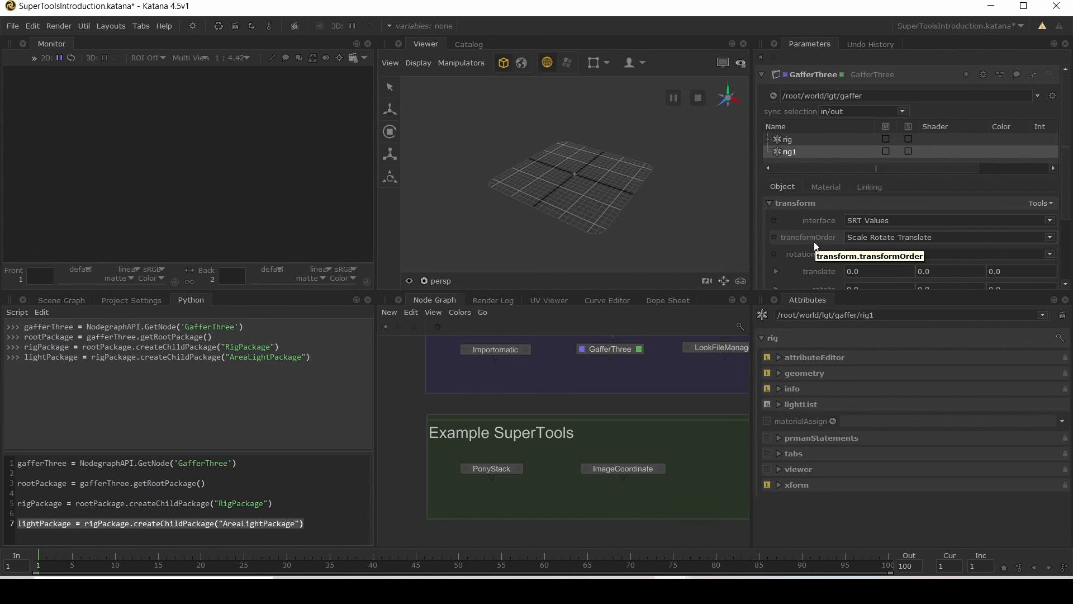